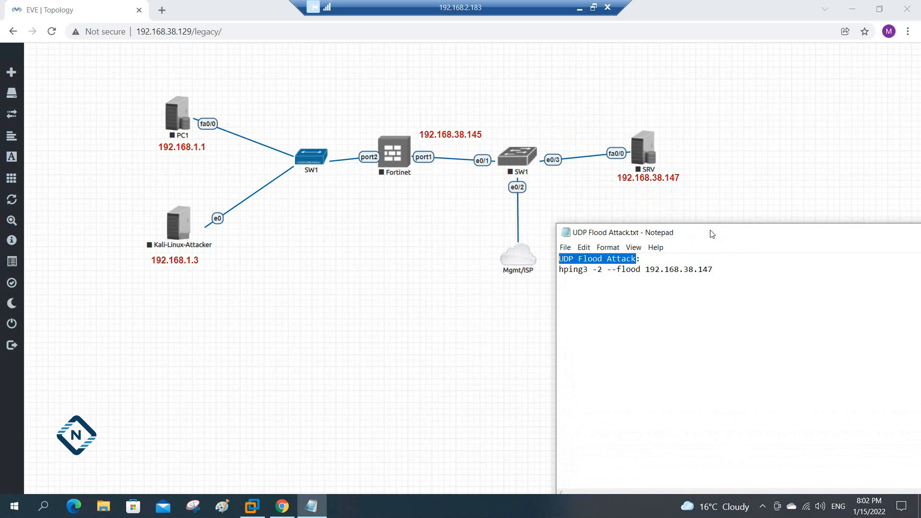
{"action": "mouse_move", "coordinate": [617, 248]}
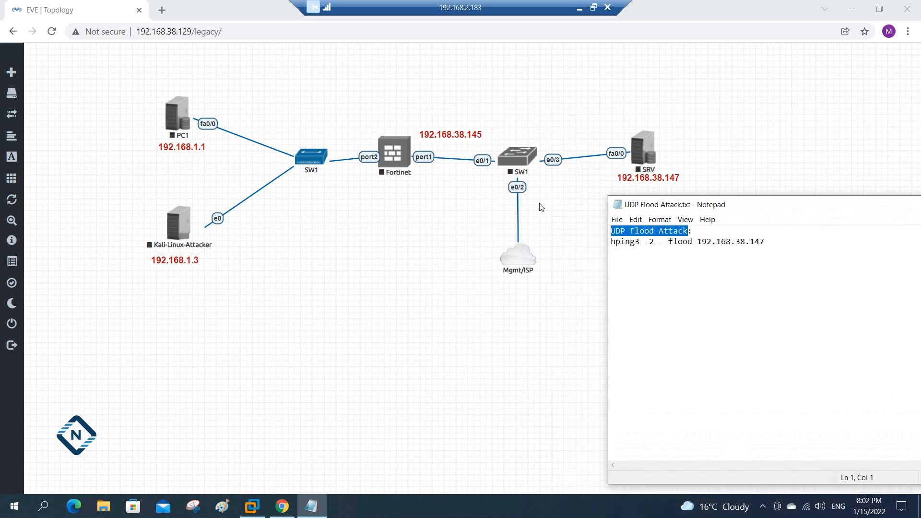
{"action": "mouse_move", "coordinate": [476, 202]}
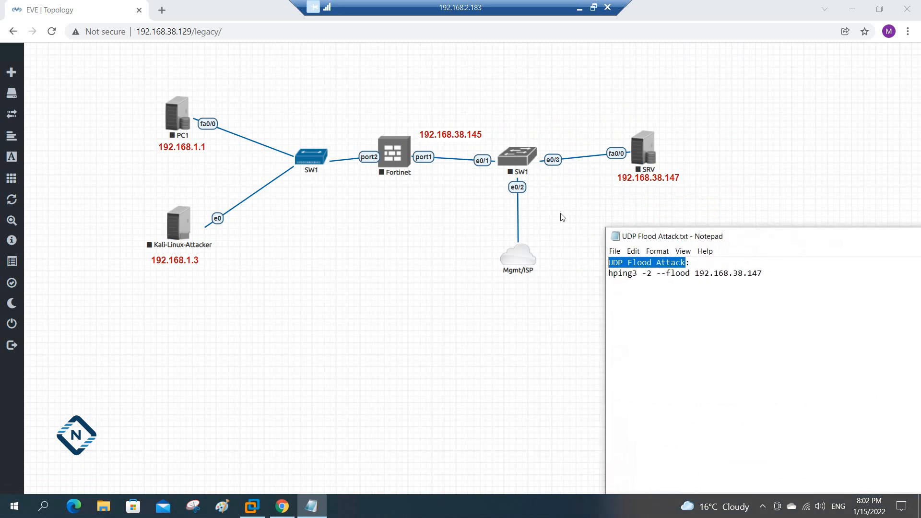
{"action": "mouse_move", "coordinate": [398, 155]}
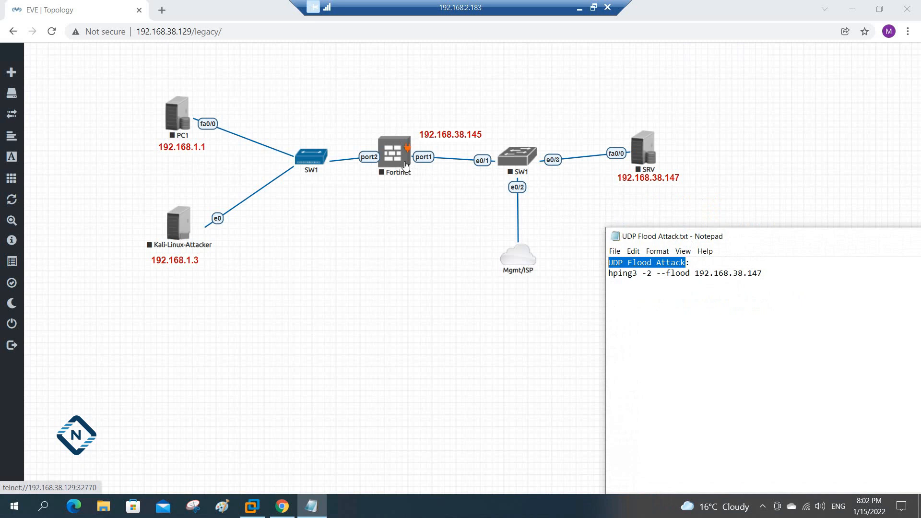
{"action": "mouse_move", "coordinate": [424, 119]}
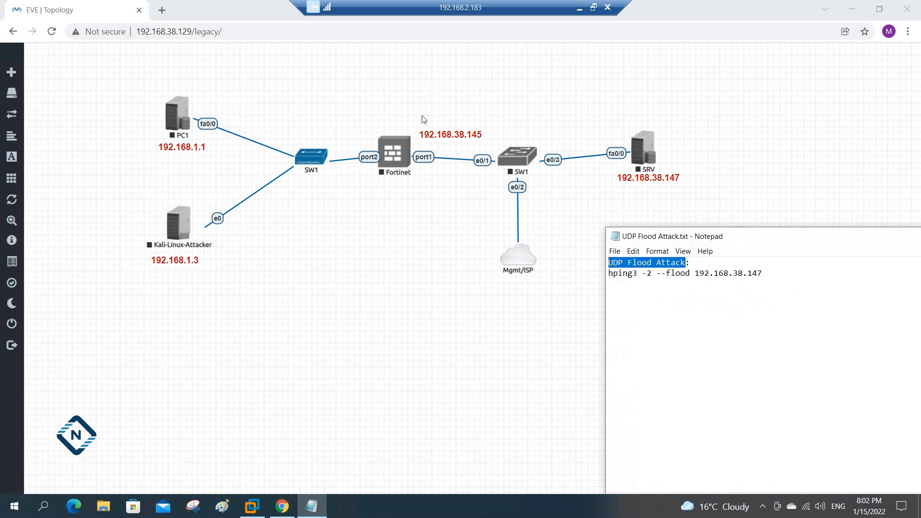
{"action": "mouse_move", "coordinate": [41, 202]}
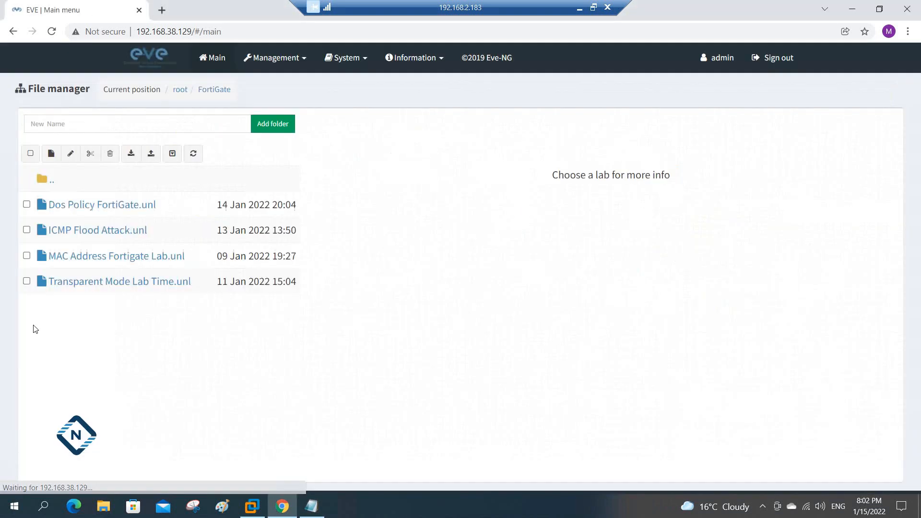
Preview the lab files and open ICMP Flood Attack.unl with the Linux host and R1.
{"action": "left_click", "coordinate": [101, 204]}
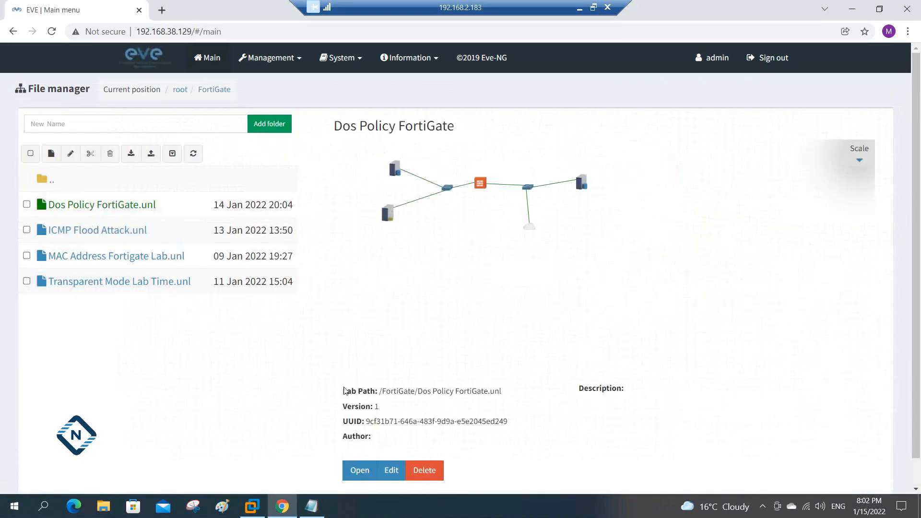
{"action": "left_click", "coordinate": [359, 470]}
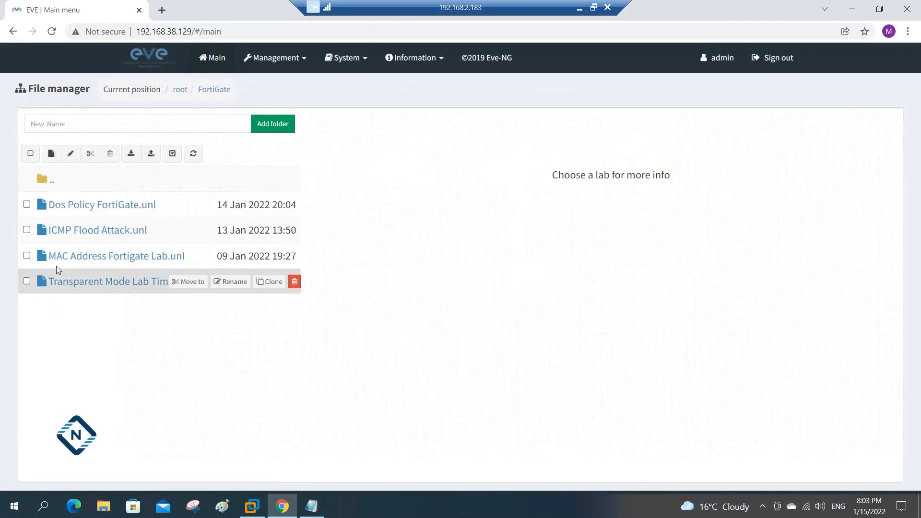
{"action": "left_click", "coordinate": [97, 230]}
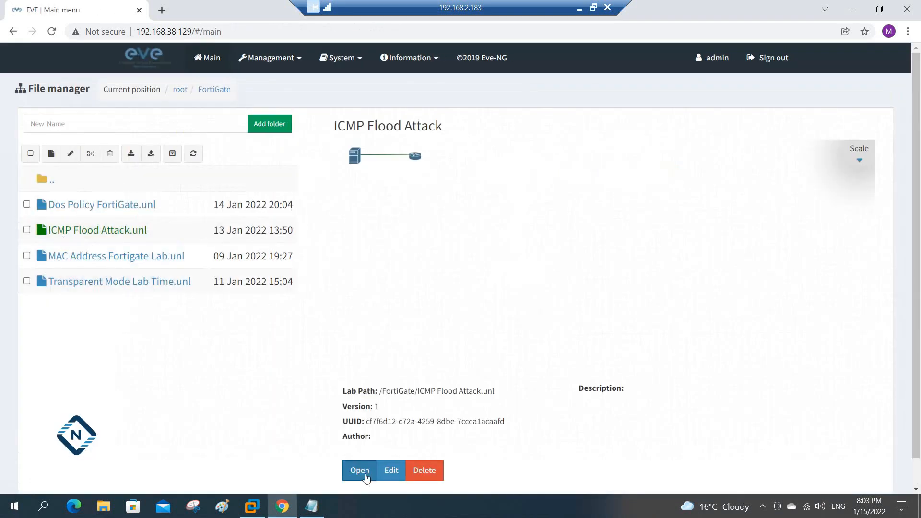
{"action": "left_click", "coordinate": [359, 470]}
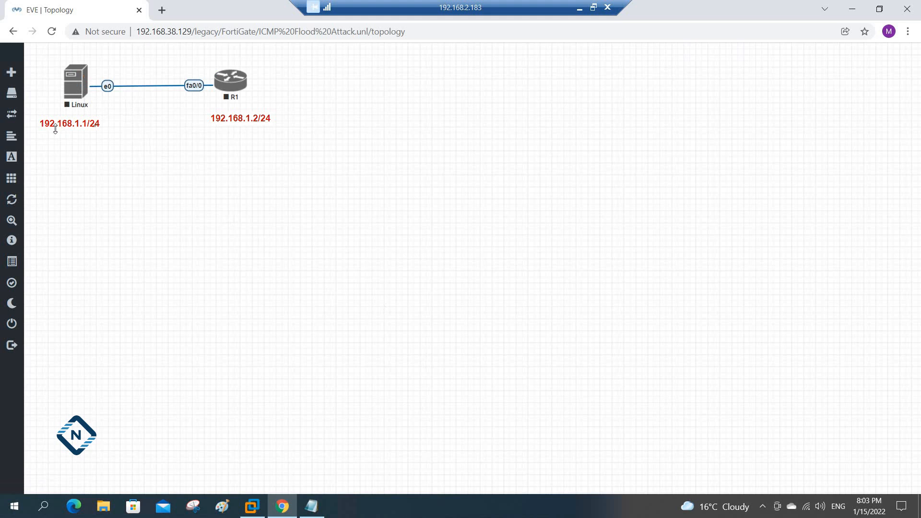
{"action": "mouse_move", "coordinate": [74, 86]}
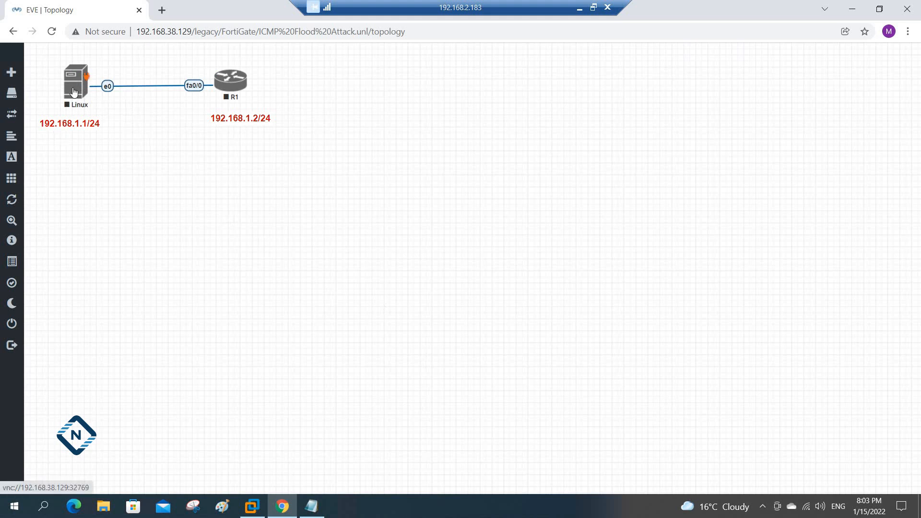
{"action": "mouse_move", "coordinate": [78, 131]}
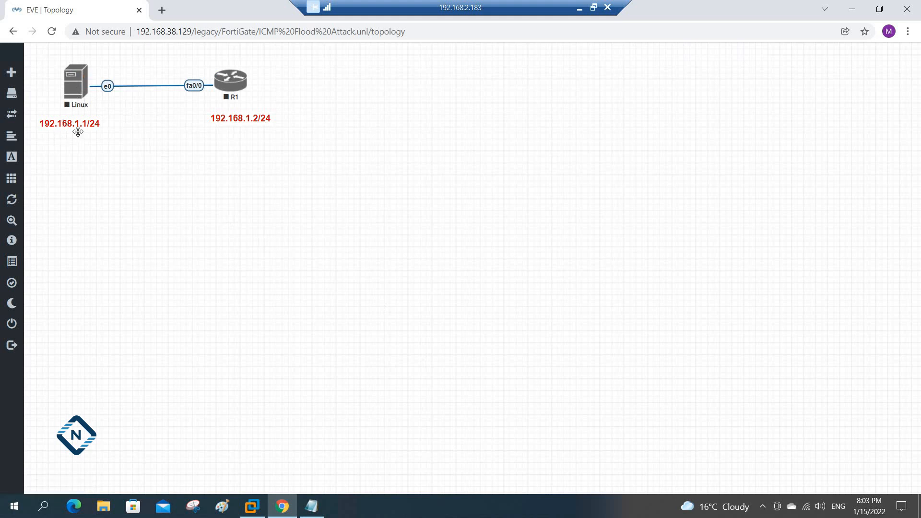
{"action": "mouse_move", "coordinate": [208, 121]}
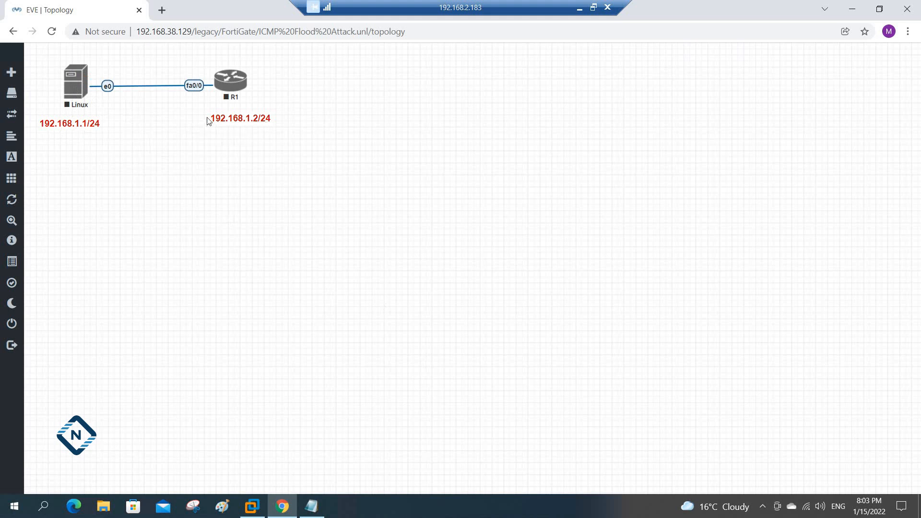
{"action": "mouse_move", "coordinate": [252, 126]}
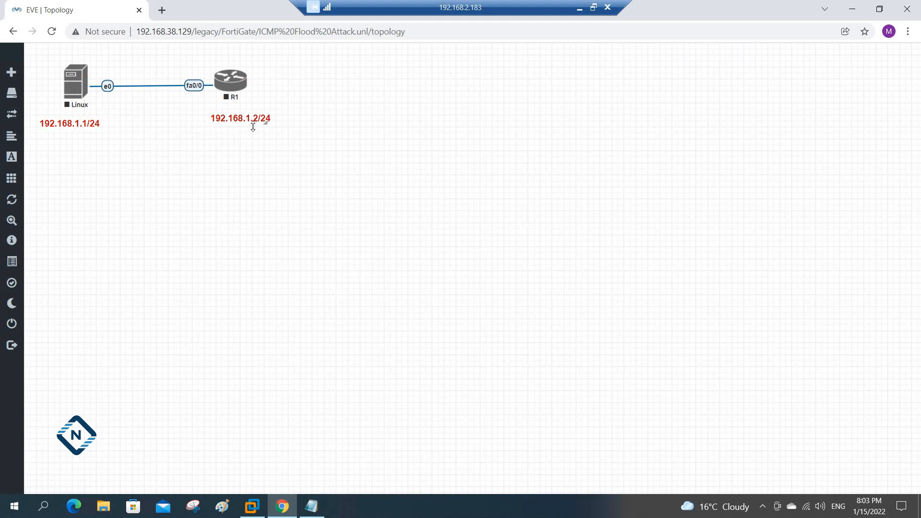
{"action": "mouse_move", "coordinate": [75, 87]}
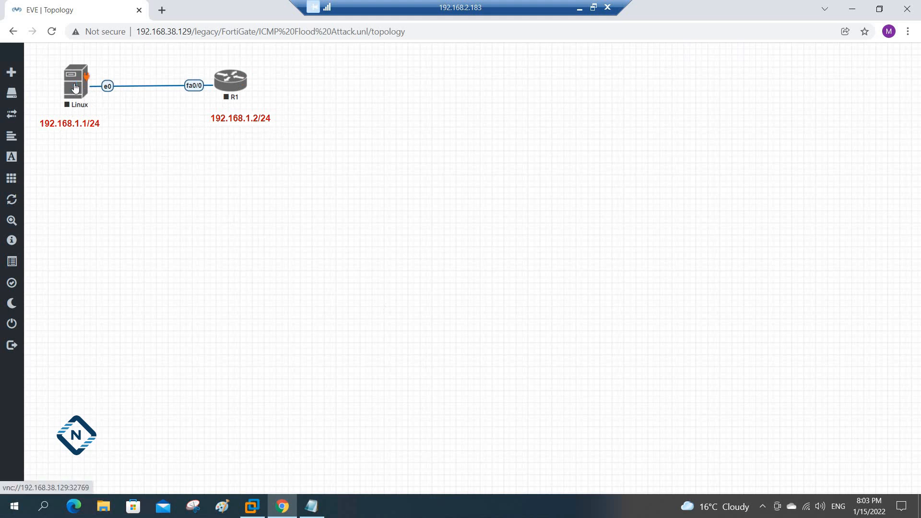
Start router R1, launch the Linux node's VNC console and set the booting Kali window aside.
{"action": "right_click", "coordinate": [230, 79]}
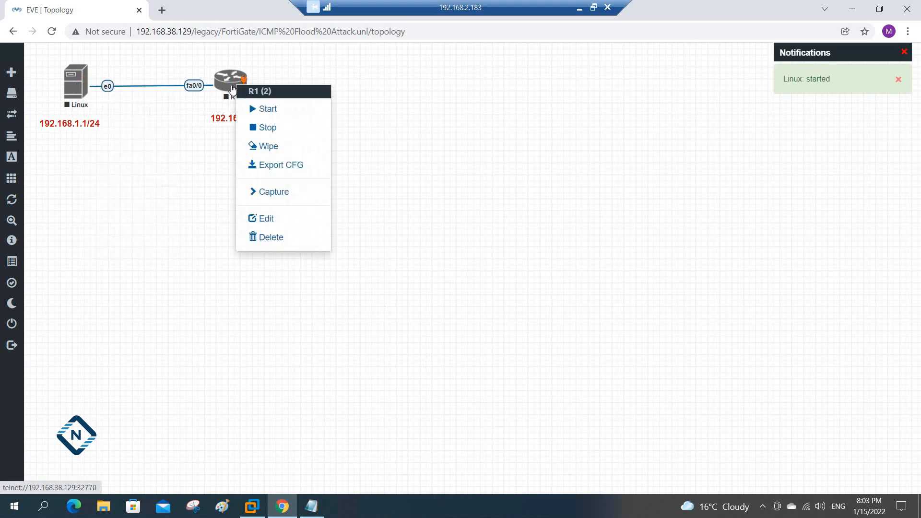
{"action": "left_click", "coordinate": [267, 109]}
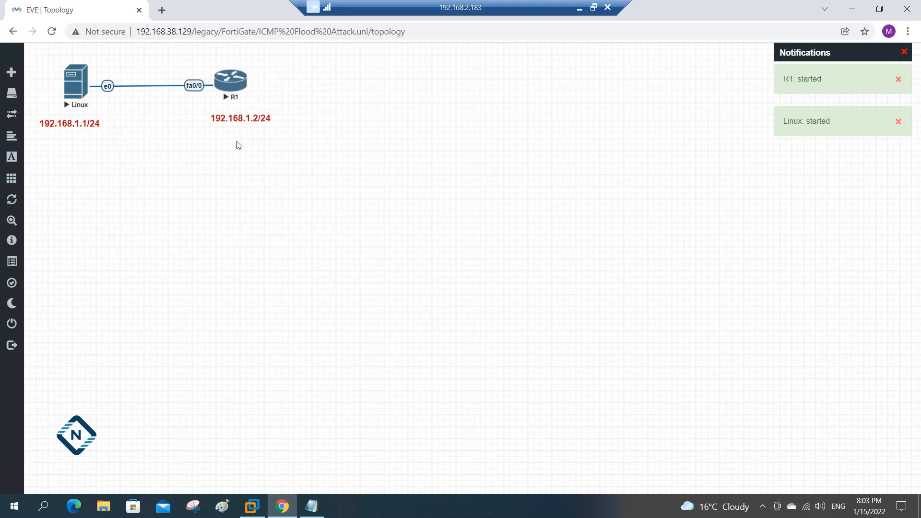
{"action": "left_click", "coordinate": [76, 81]}
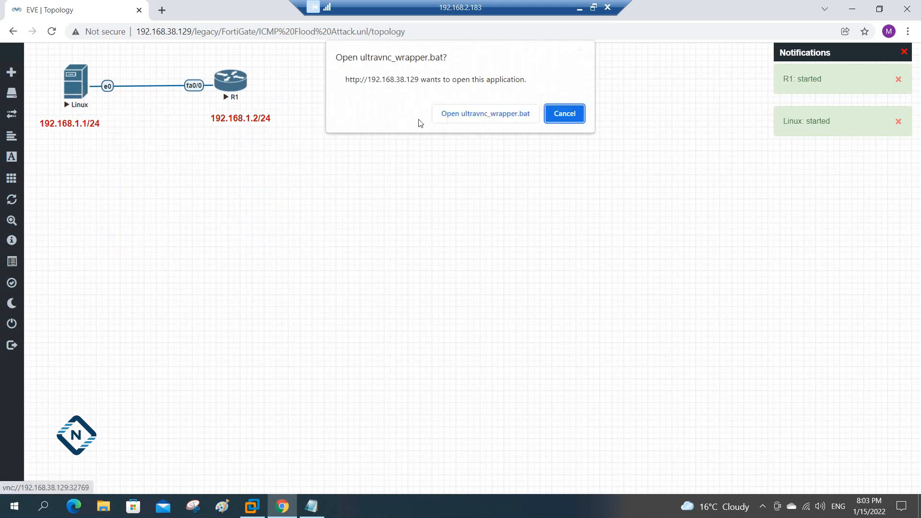
{"action": "left_click", "coordinate": [484, 113]}
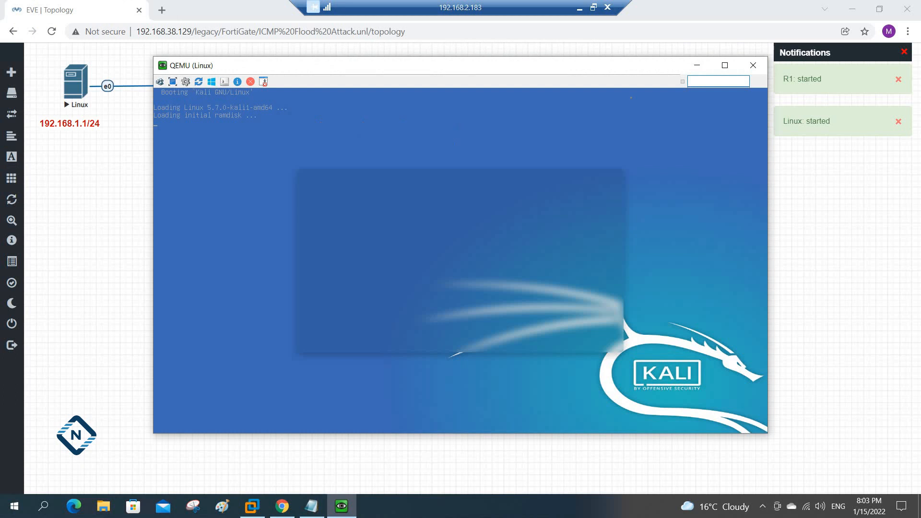
{"action": "left_click", "coordinate": [753, 64]}
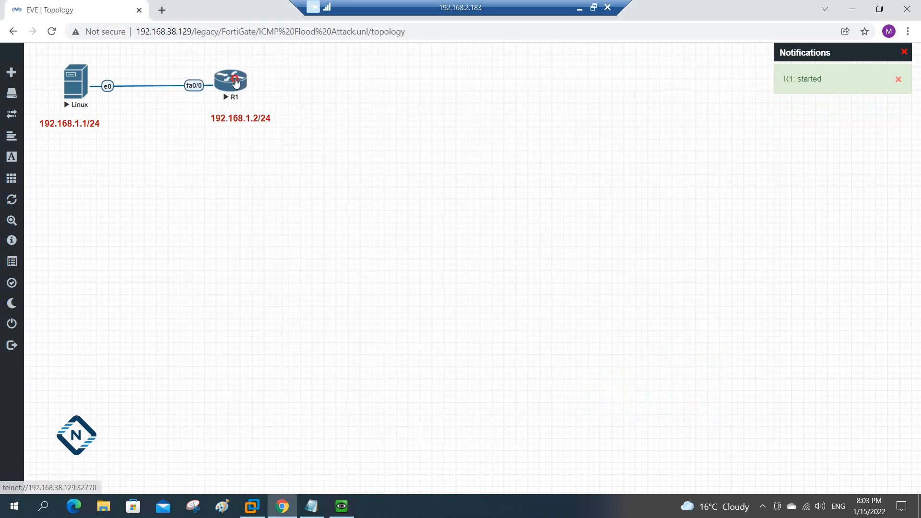
Bring up R1's telnet console at the R1> prompt, then return to the Kali login screen.
{"action": "double_click", "coordinate": [231, 79]}
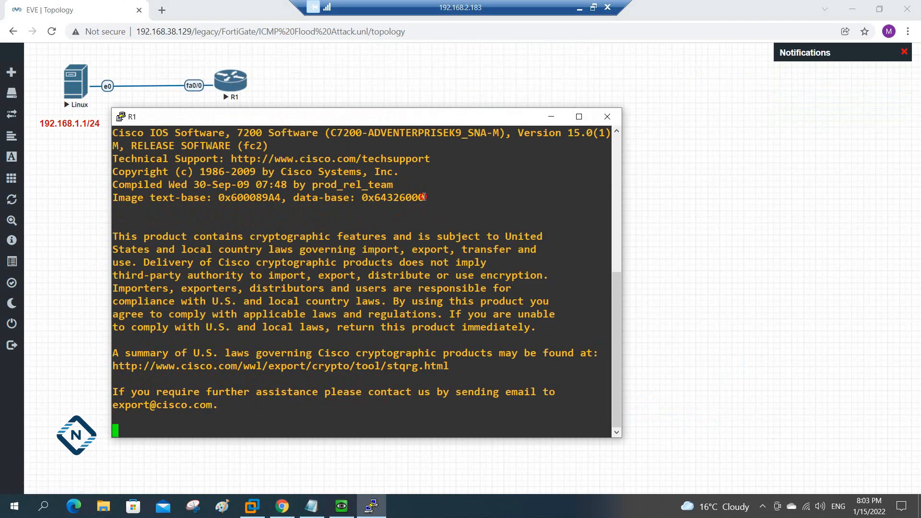
{"action": "scroll", "scroll_direction": "down", "scroll_amount": 3}
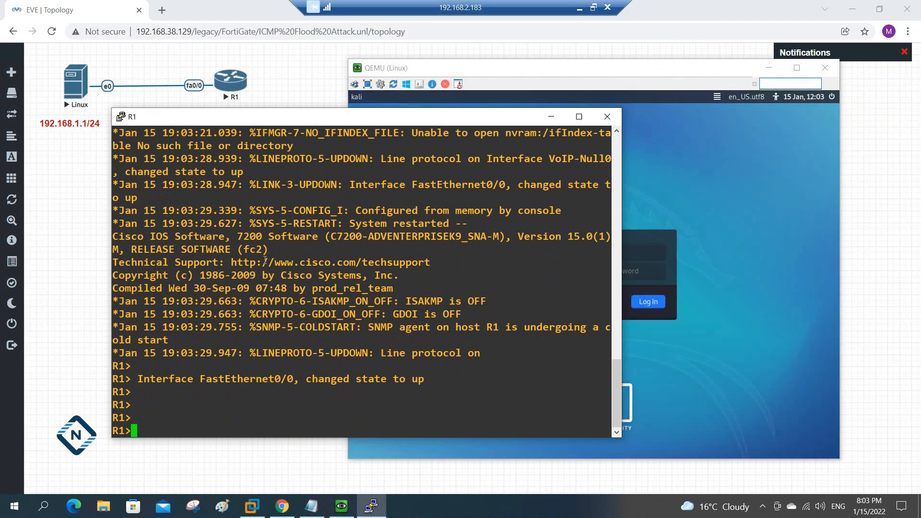
{"action": "type", "text": "e"}
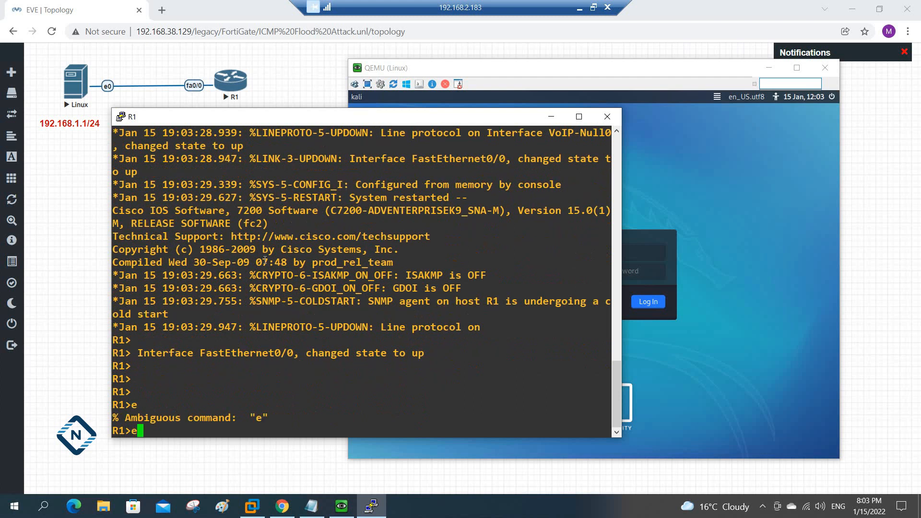
{"action": "type", "text": "en"}
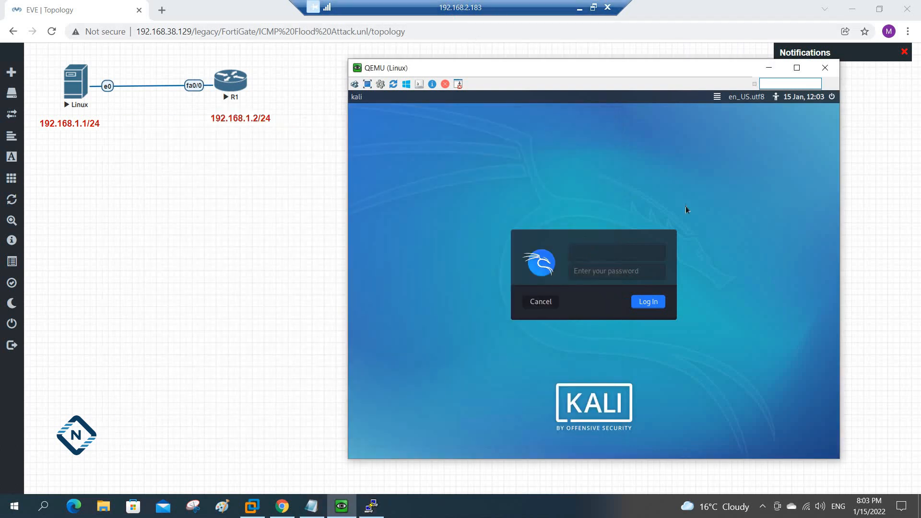
Log in to the Kali desktop as linux and start a terminal at the shell prompt.
{"action": "type", "text": "linux"}
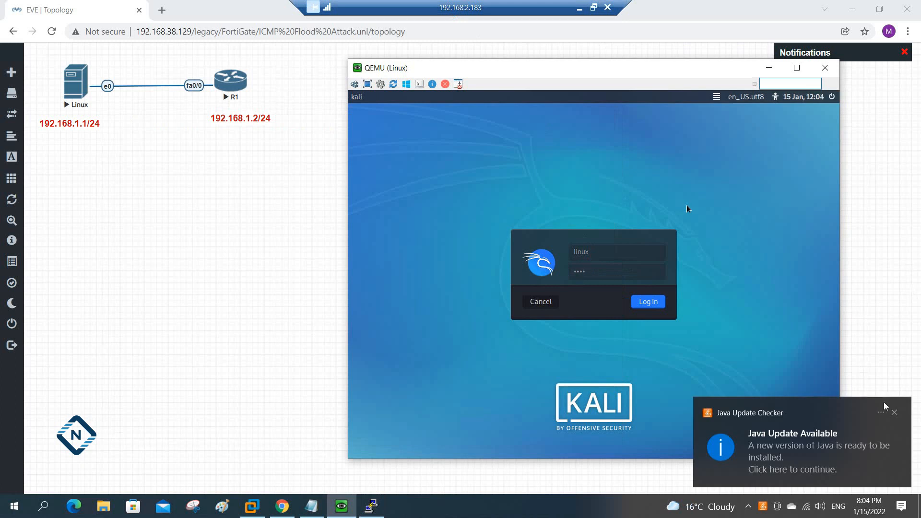
{"action": "left_click", "coordinate": [647, 301]}
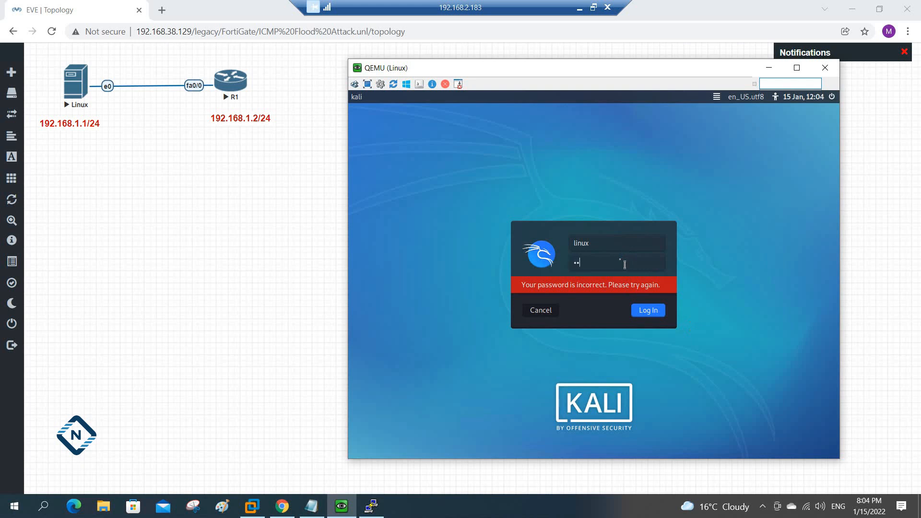
{"action": "left_click", "coordinate": [646, 310]}
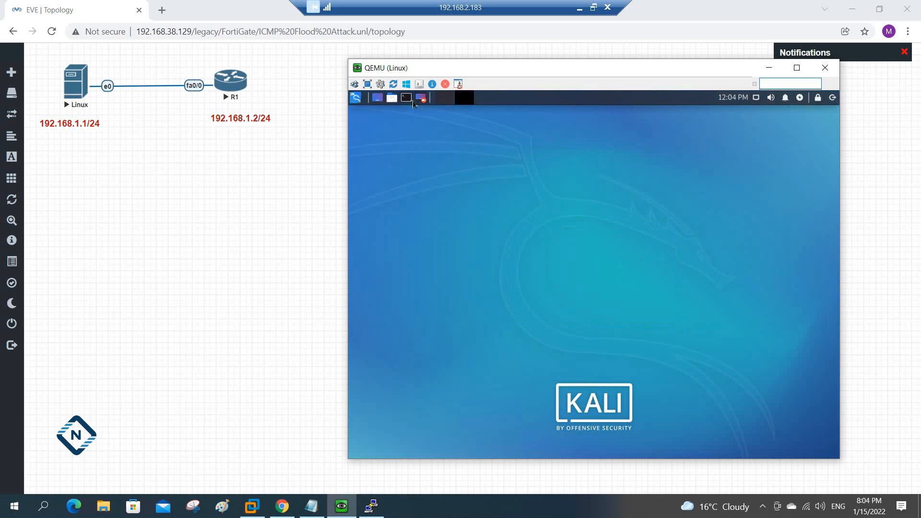
{"action": "mouse_move", "coordinate": [406, 98]}
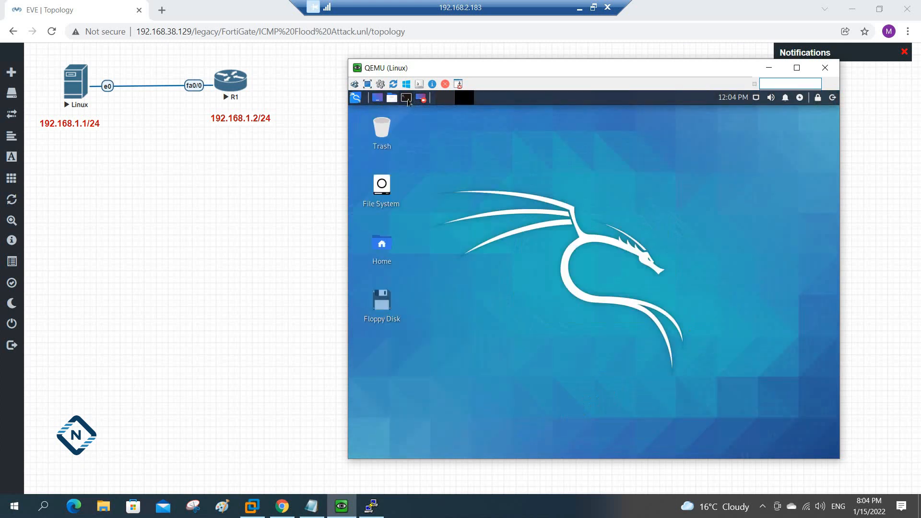
{"action": "left_click", "coordinate": [405, 98]}
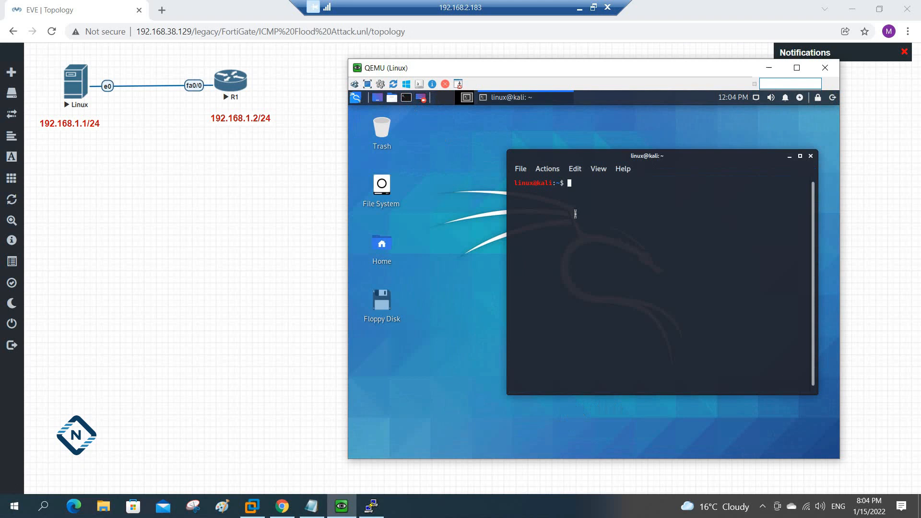
{"action": "mouse_move", "coordinate": [229, 79]}
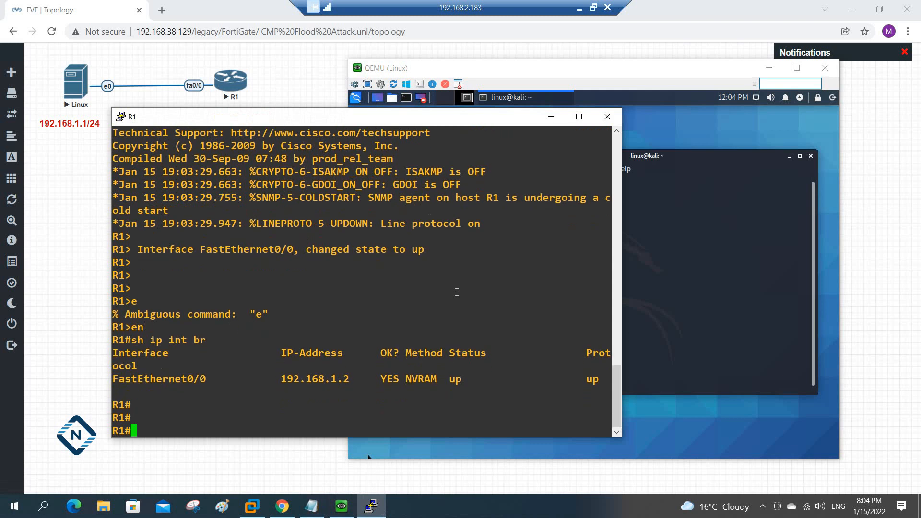
Run 'sh processes cpu' on R1, showing five-second utilization at 0%.
{"action": "type", "text": "sh"}
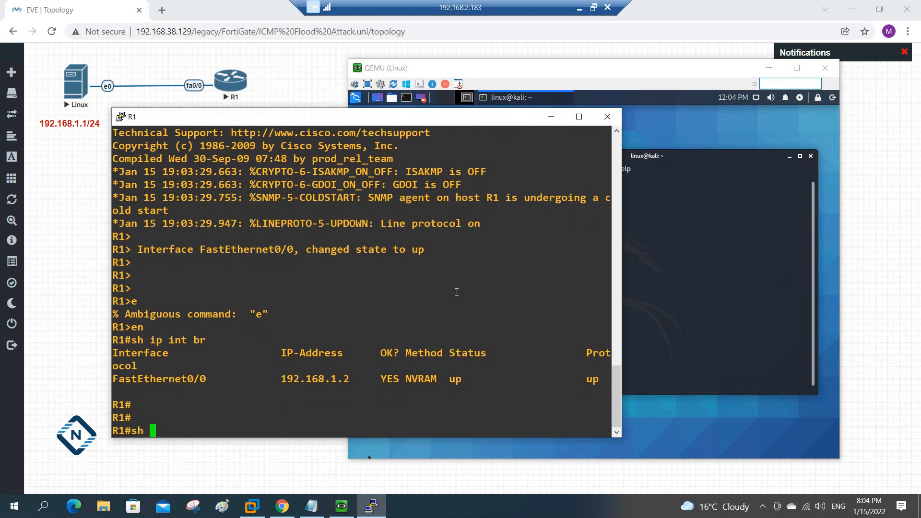
{"action": "type", "text": "proce"}
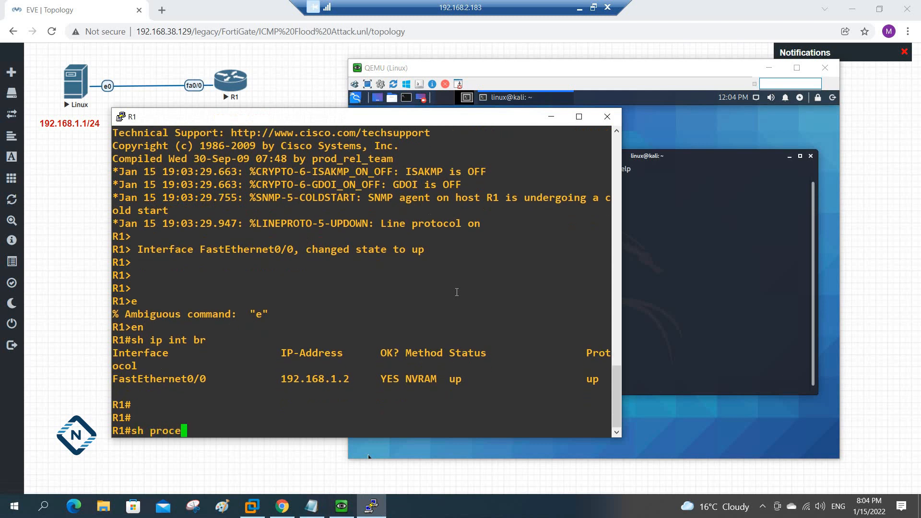
{"action": "key", "text": "Return"}
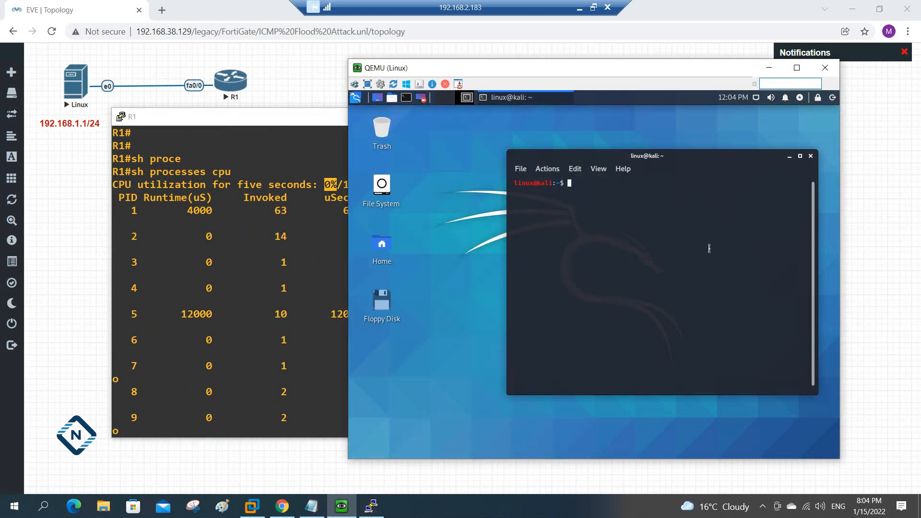
{"action": "mouse_move", "coordinate": [701, 236]}
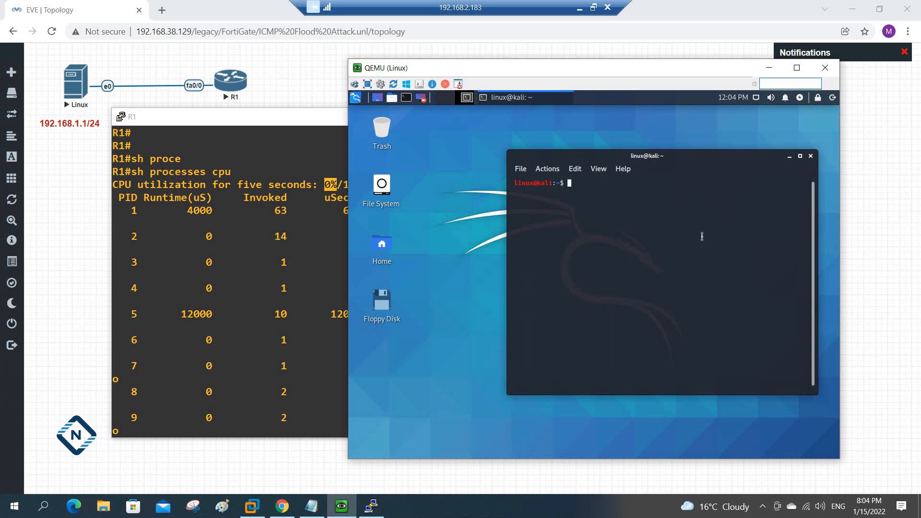
Become root in the Kali terminal with 'sudo su' and begin the ifconfig command.
{"action": "type", "text": "s"}
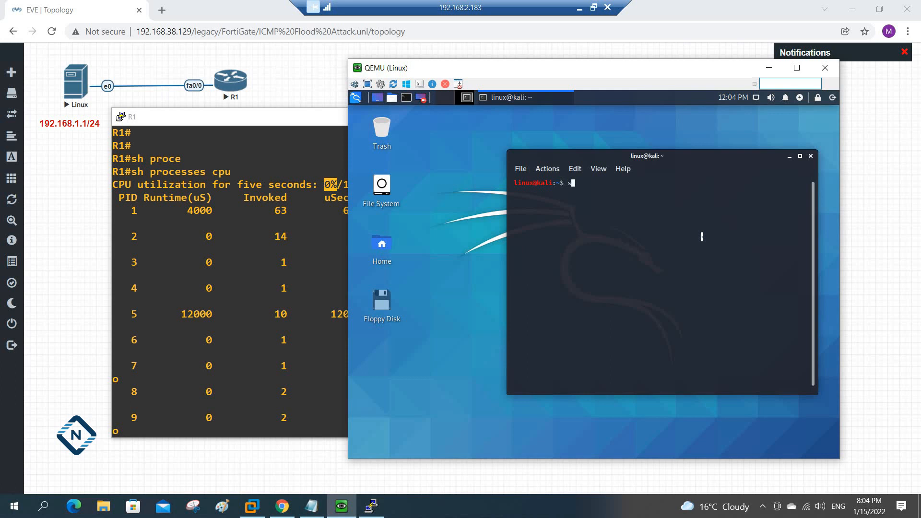
{"action": "type", "text": "udo su"}
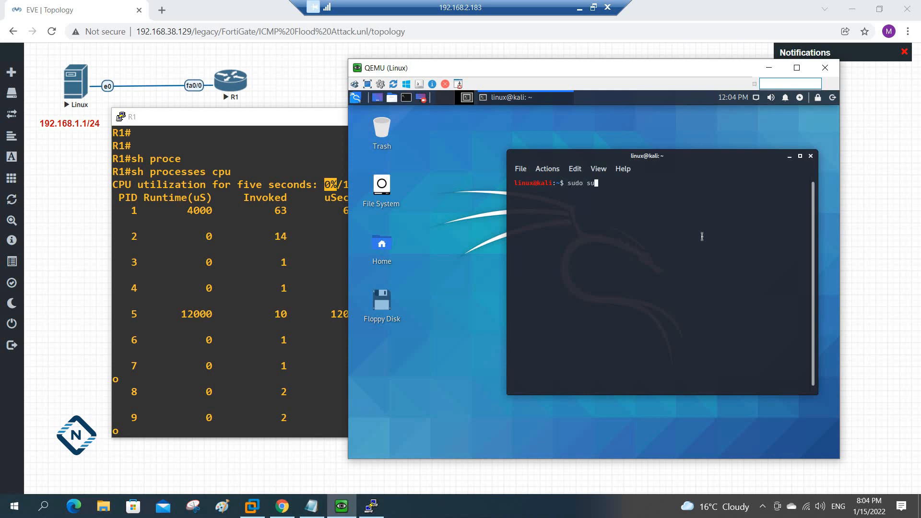
{"action": "key", "text": "Return"}
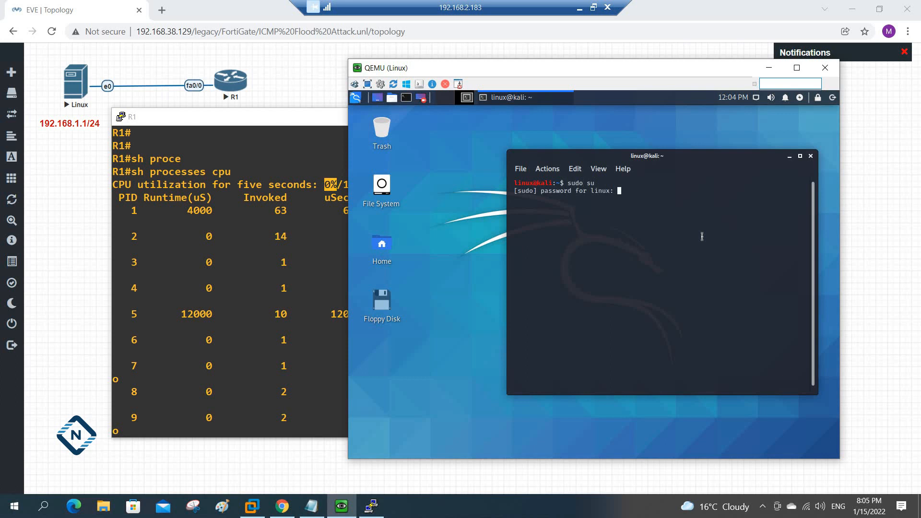
{"action": "key", "text": "Return"}
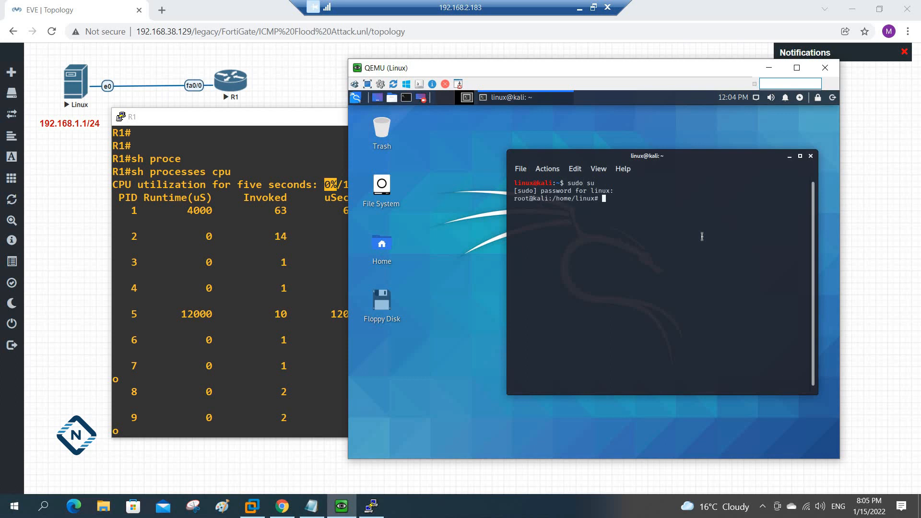
{"action": "type", "text": "if"}
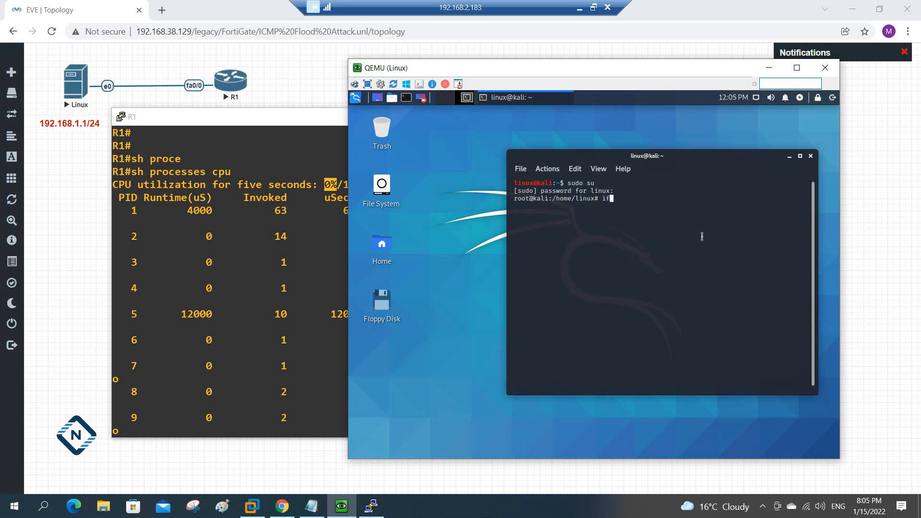
Show Kali's address 192.168.1.1 with ifconfig and ping R1 at 192.168.1.2.
{"action": "key", "text": "Return"}
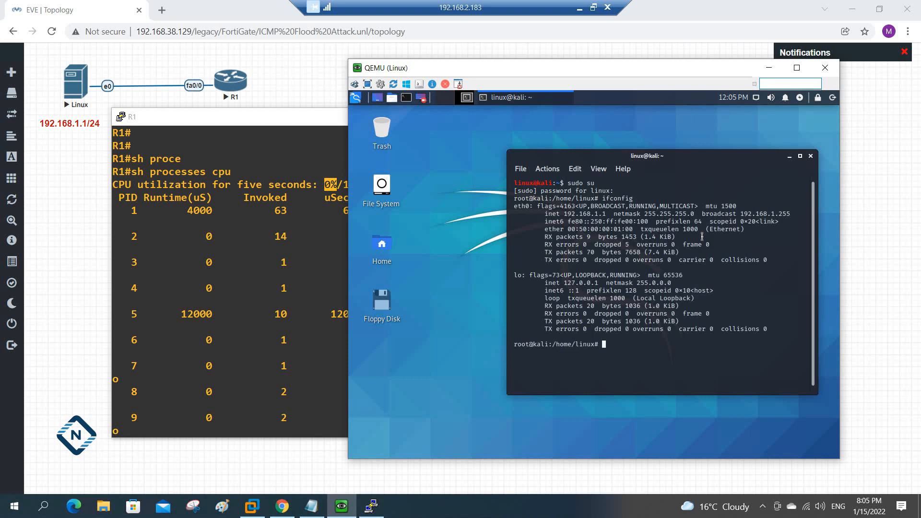
{"action": "type", "text": "ping"}
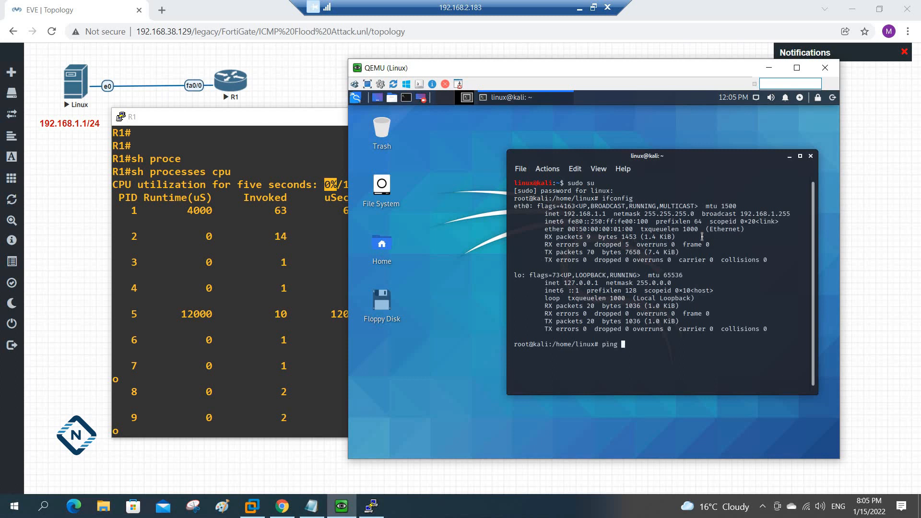
{"action": "type", "text": "192.168."}
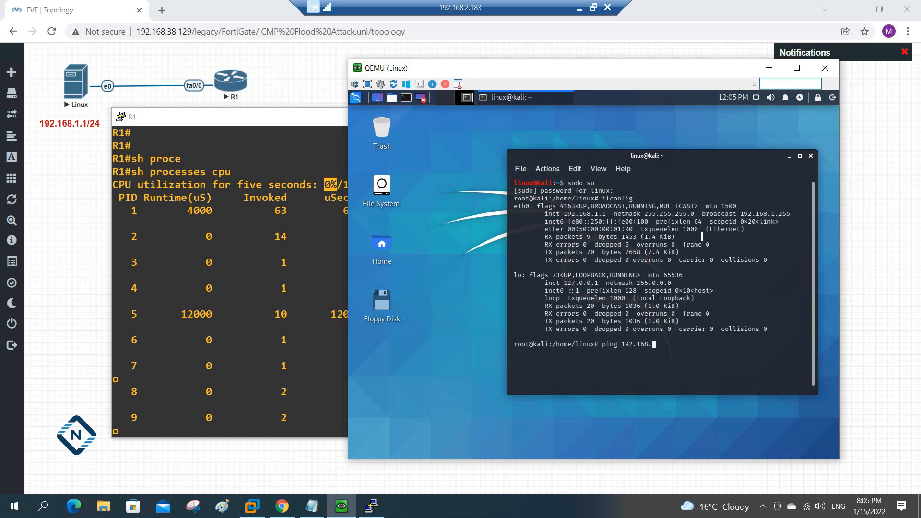
{"action": "key", "text": "Return"}
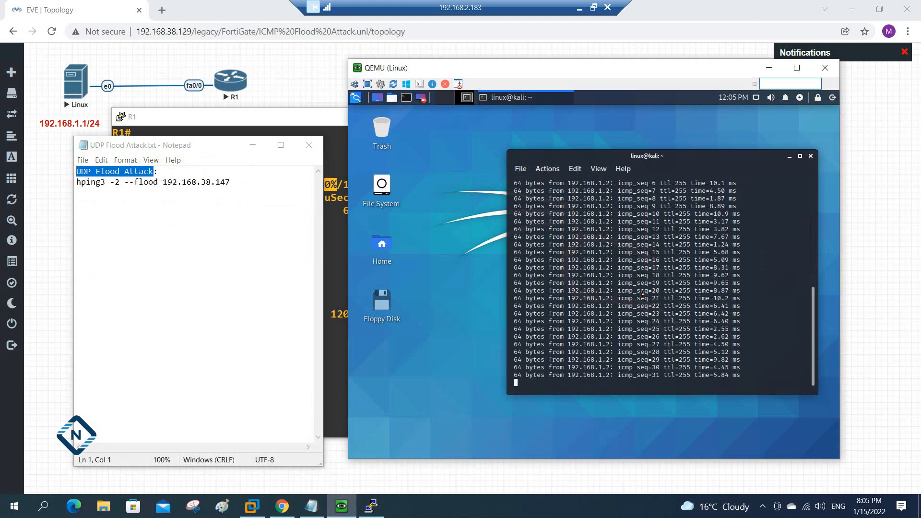
Stop the ping and launch 'hping3 -2 --flood 192.168.1.2' against R1 from Kali.
{"action": "key", "text": "ctrl+c"}
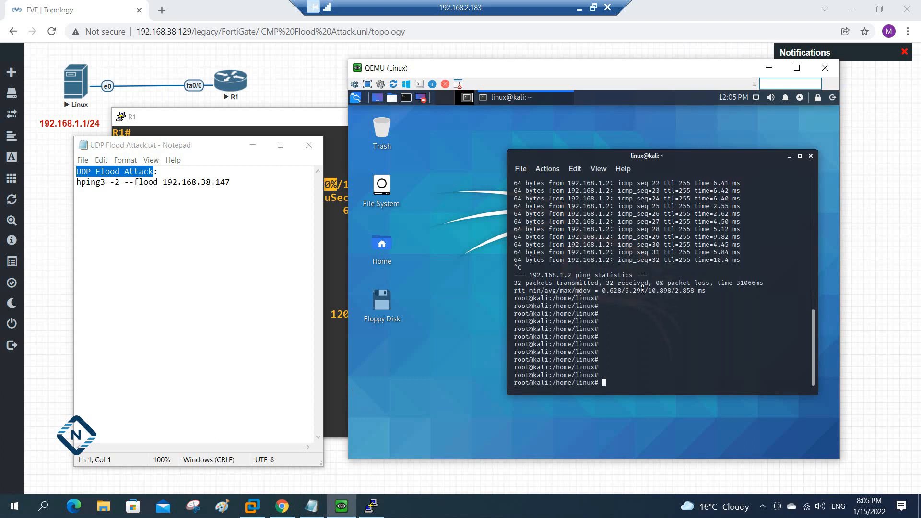
{"action": "type", "text": "h"}
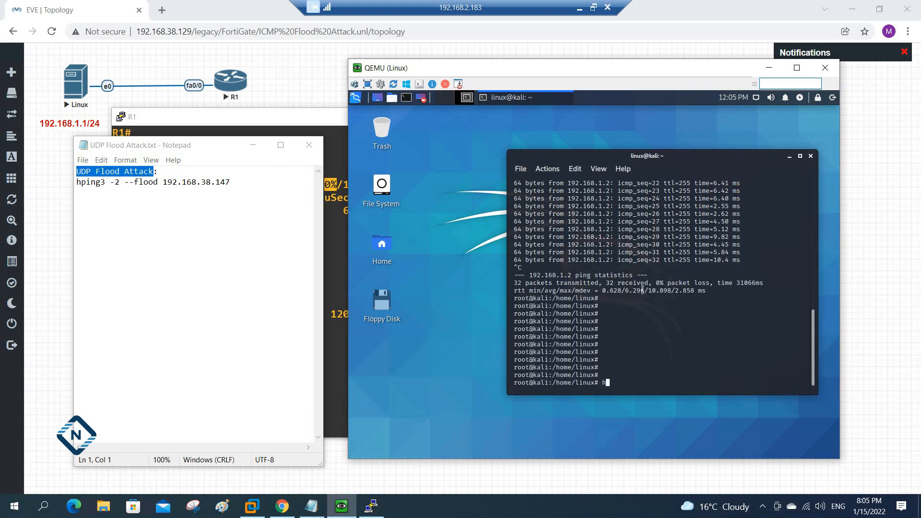
{"action": "type", "text": "hping3 -2 --"}
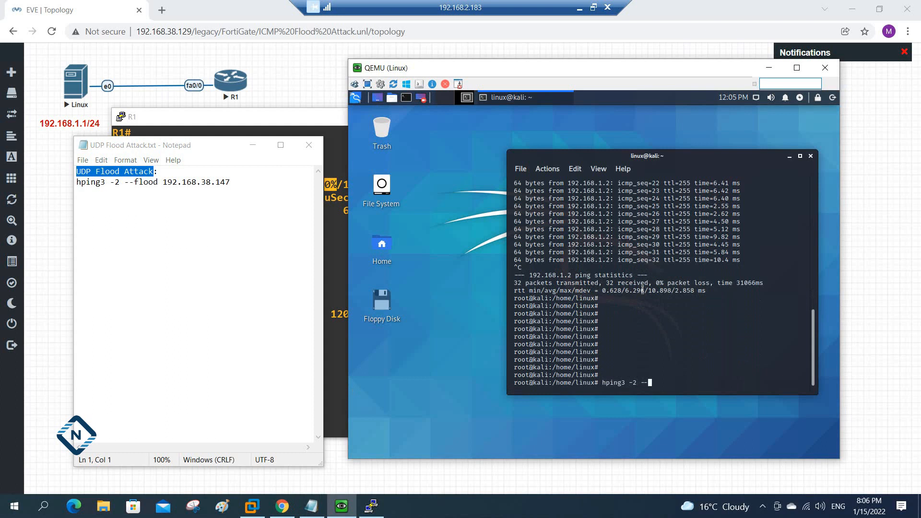
{"action": "type", "text": "flood"}
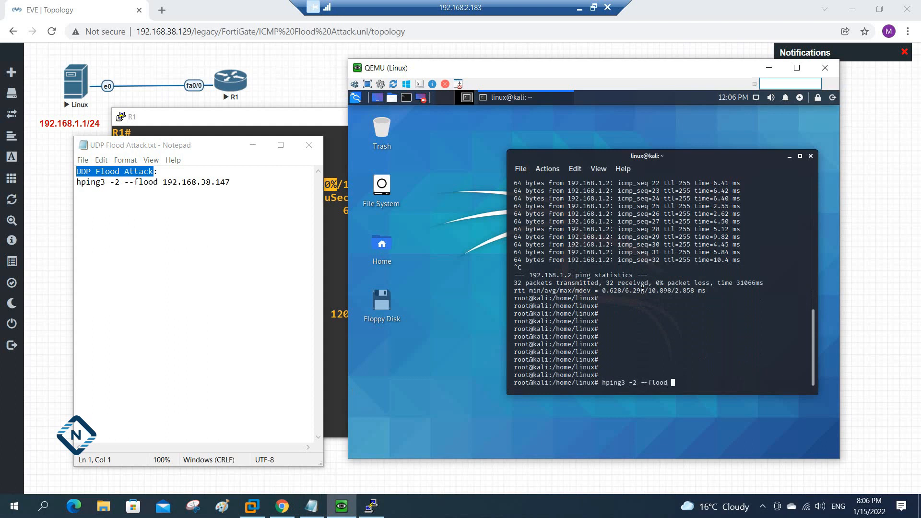
{"action": "mouse_move", "coordinate": [253, 269]}
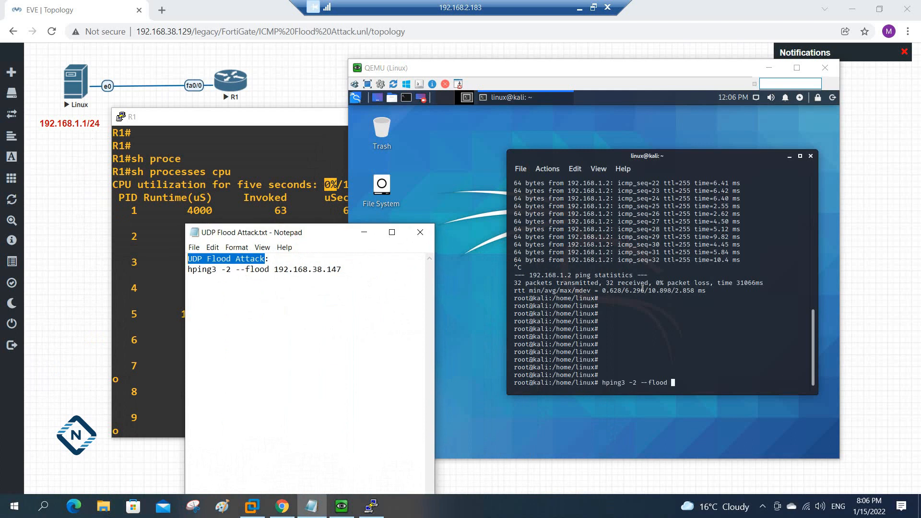
{"action": "left_click", "coordinate": [342, 270]}
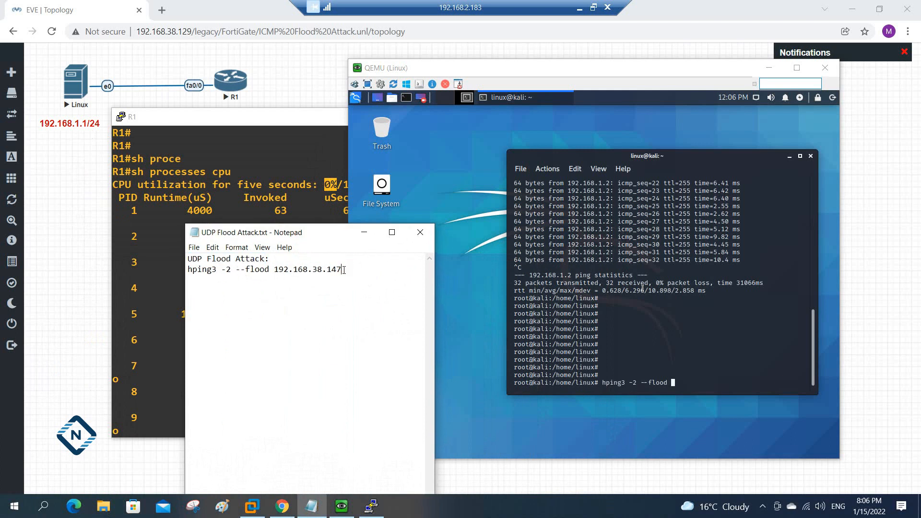
{"action": "key", "text": "Backspace"}
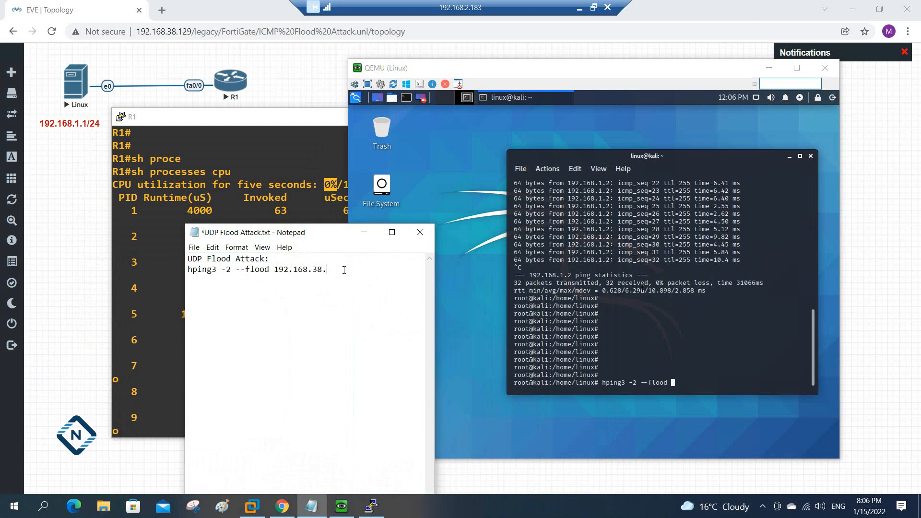
{"action": "type", "text": "2"}
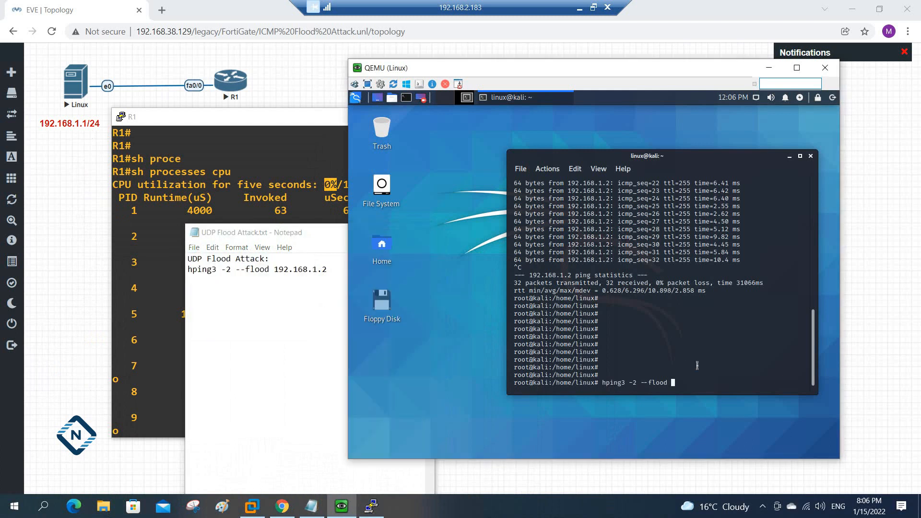
{"action": "type", "text": "192.168.1.2"}
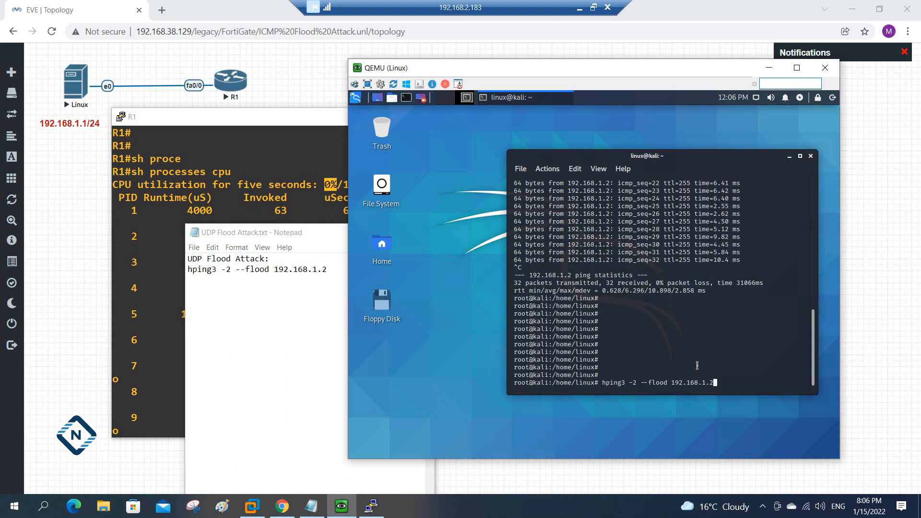
{"action": "key", "text": "Return"}
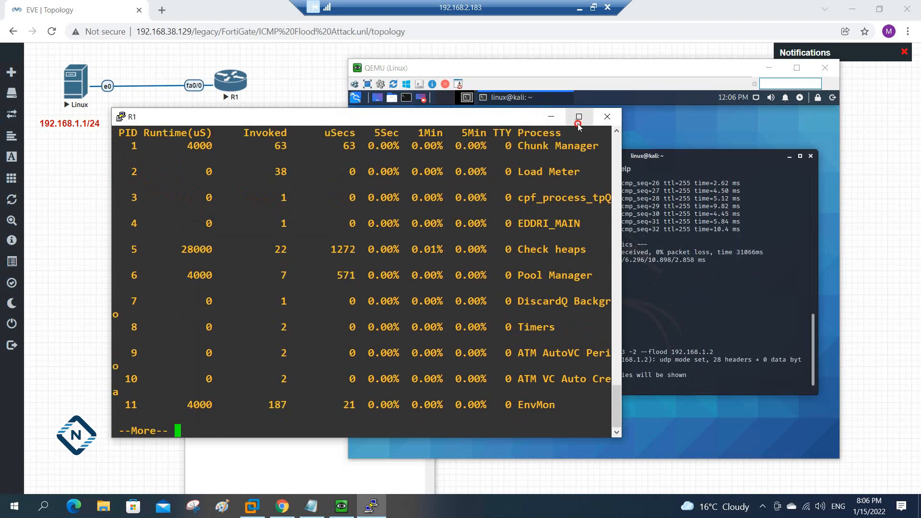
Maximize R1's console and rerun 'sh processes cpu', highlighting the 90% five-second reading.
{"action": "left_click", "coordinate": [578, 116]}
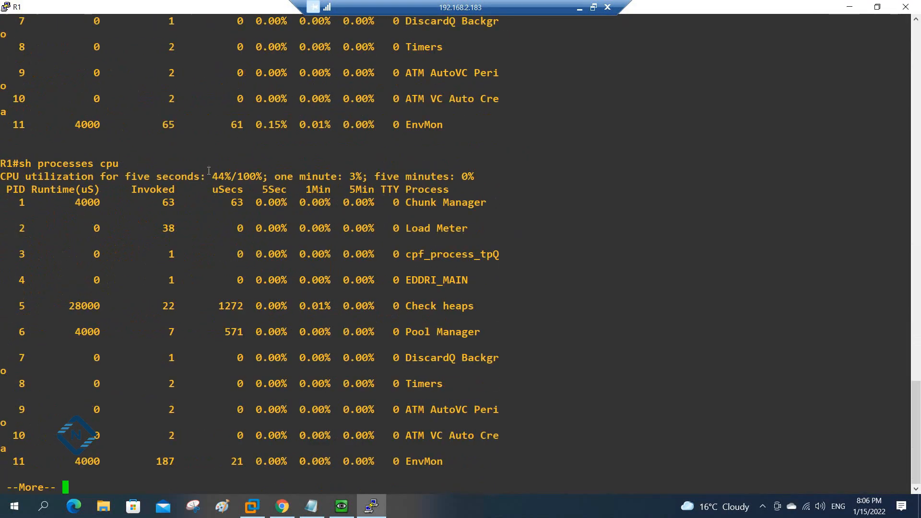
{"action": "mouse_move", "coordinate": [402, 244]}
{"action": "type", "text": "sh processes cpu"}
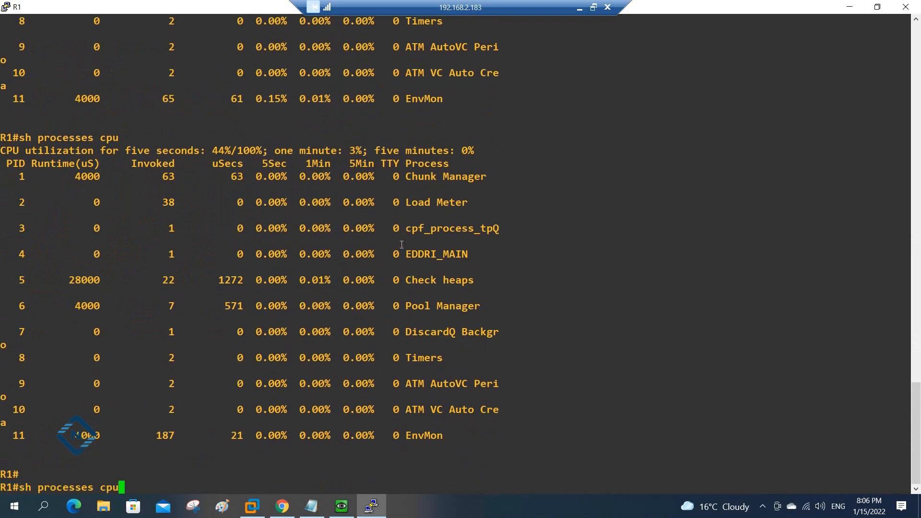
{"action": "key", "text": "Return"}
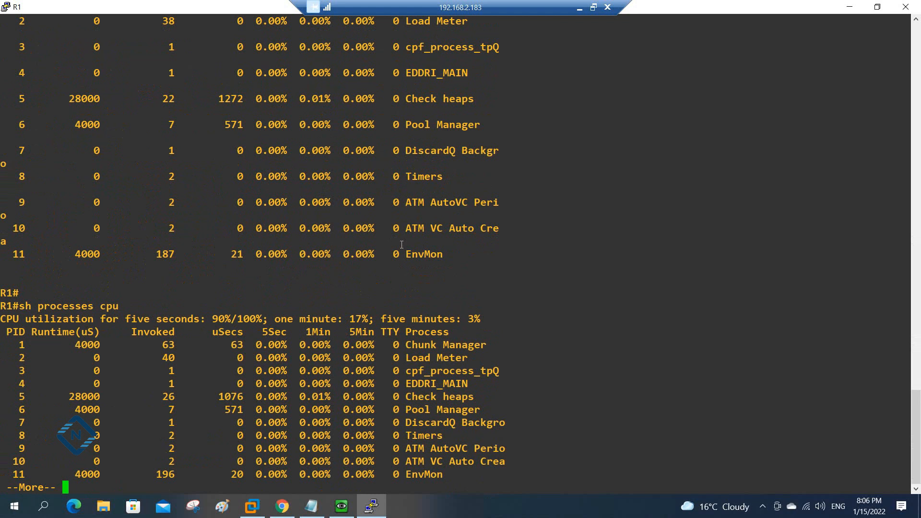
{"action": "double_click", "coordinate": [229, 319]}
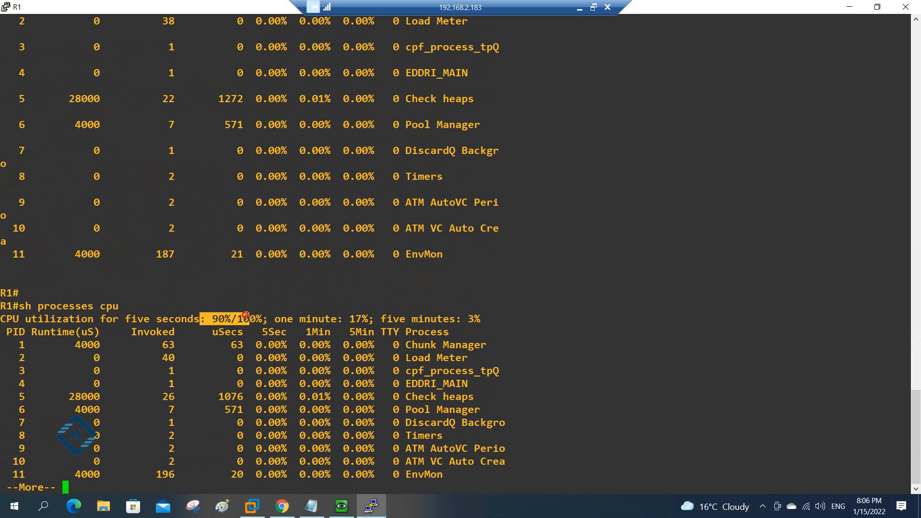
{"action": "scroll", "scroll_direction": "down", "scroll_amount": 3}
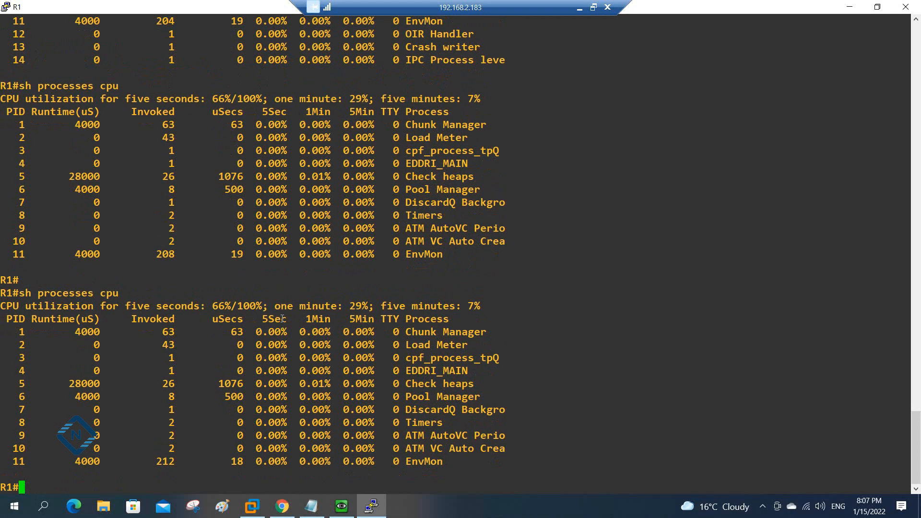
{"action": "type", "text": "sh processes cpu"}
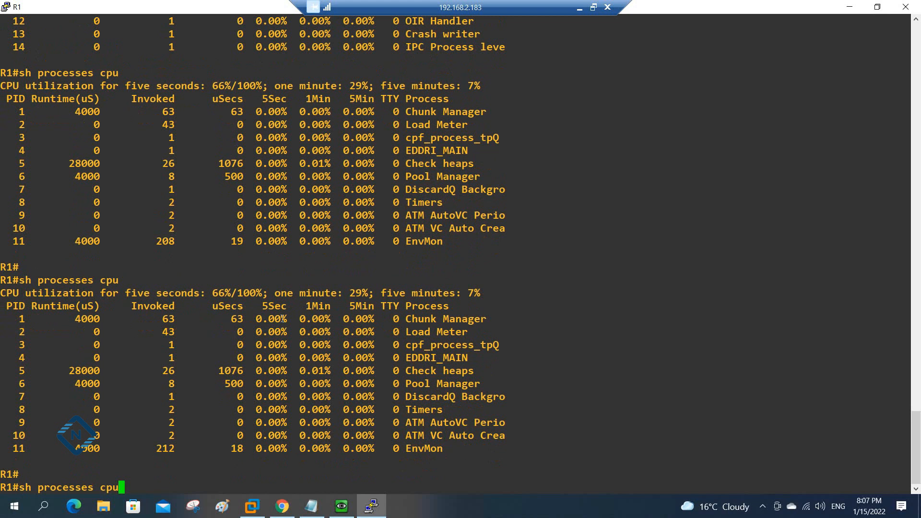
{"action": "key", "text": "Return"}
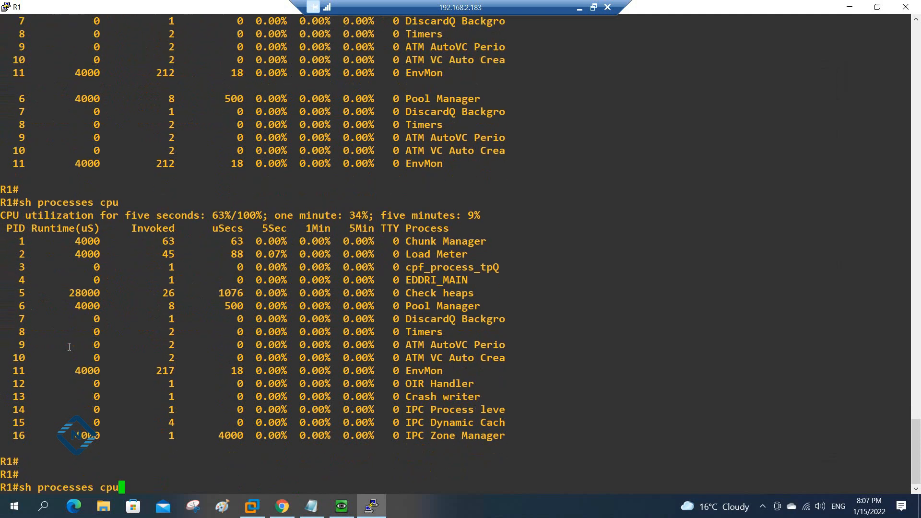
Restart the hping3 UDP flood from Kali and recheck R1's CPU, highlighting the 78% reading.
{"action": "key", "text": "Return"}
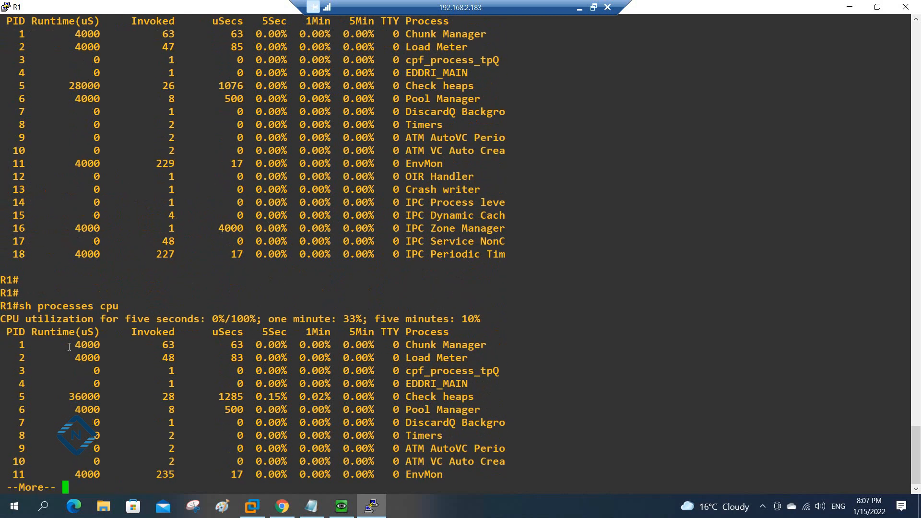
{"action": "scroll", "scroll_direction": "down", "scroll_amount": 3}
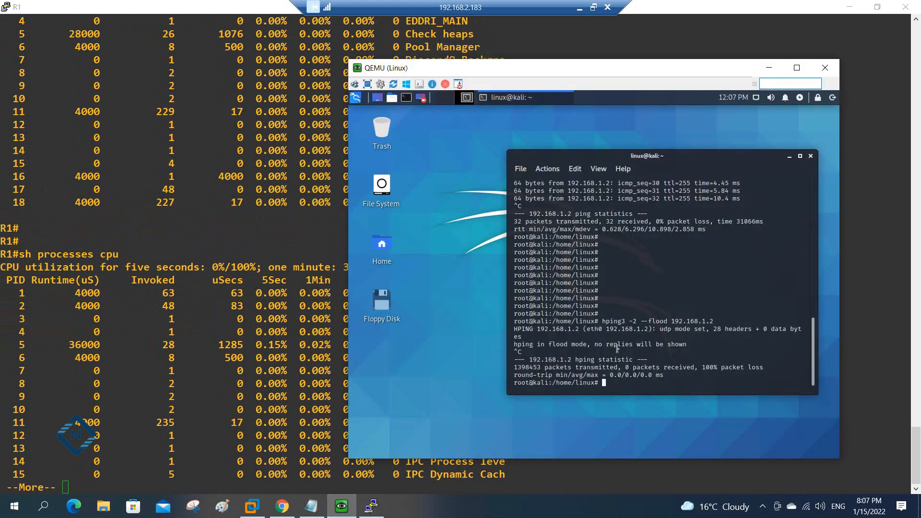
{"action": "type", "text": "hping3 -2 --flood 192.168.1.2"}
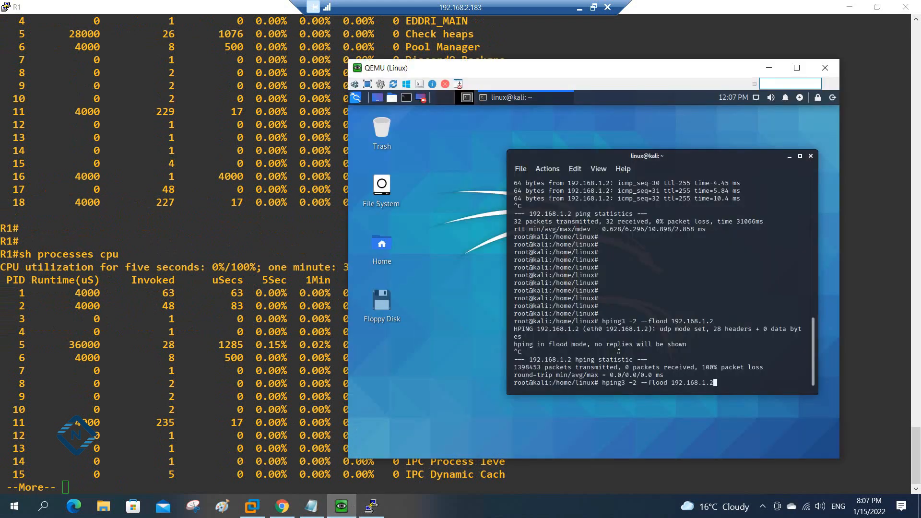
{"action": "key", "text": "Return"}
{"action": "type", "text": "sh processes cpu"}
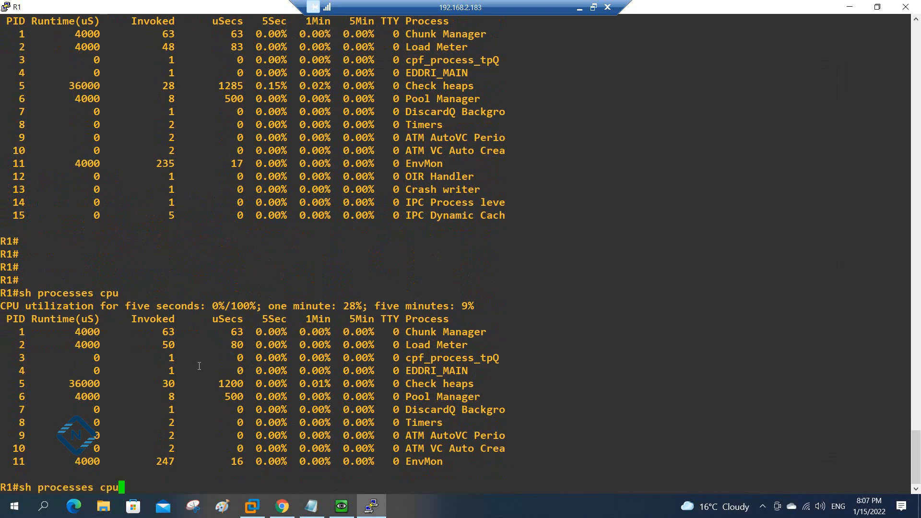
{"action": "key", "text": "Return"}
{"action": "type", "text": "sh processes cpu"}
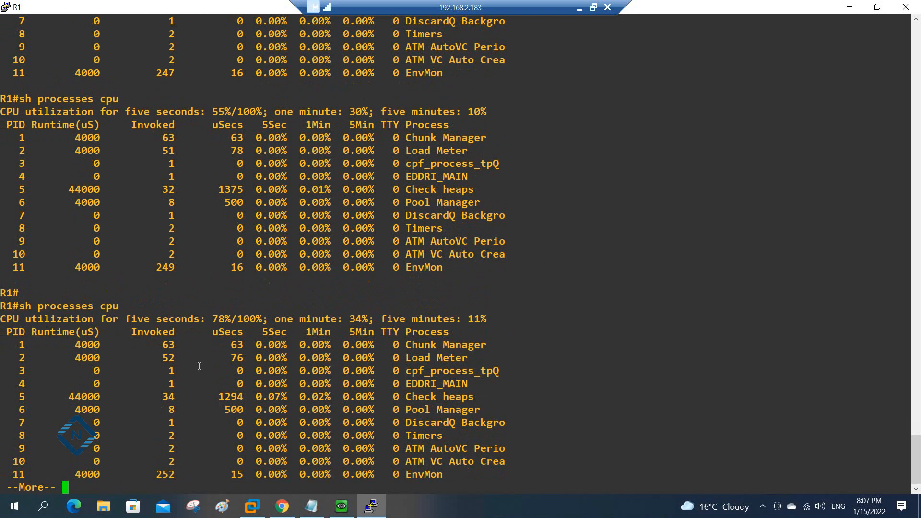
{"action": "mouse_move", "coordinate": [230, 318]}
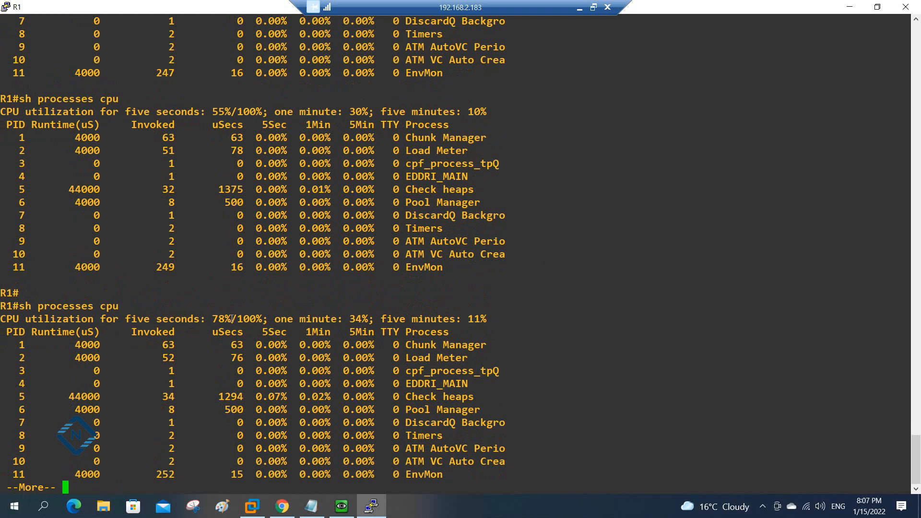
{"action": "double_click", "coordinate": [216, 319]}
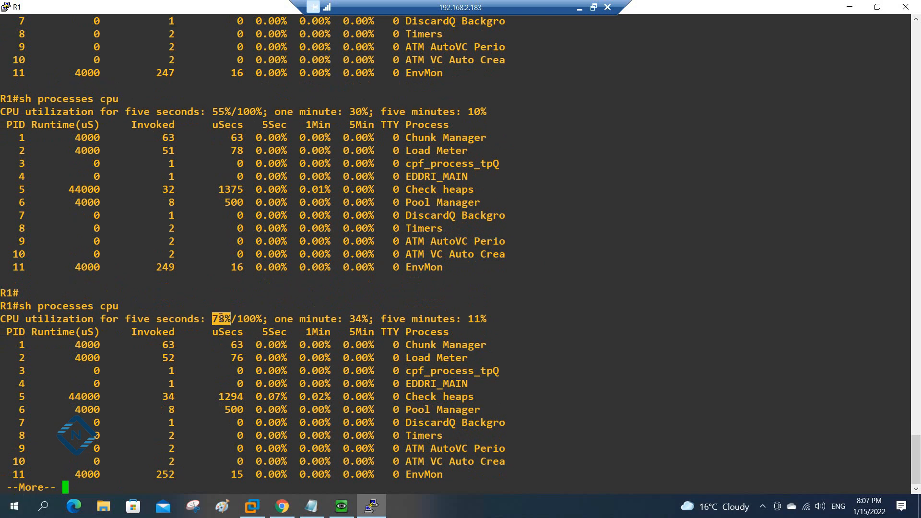
{"action": "mouse_move", "coordinate": [804, 56]}
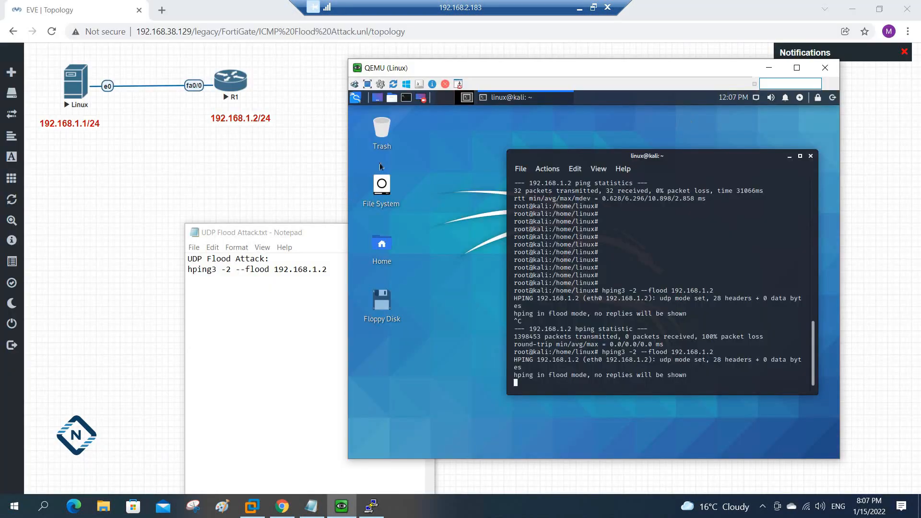
{"action": "mouse_move", "coordinate": [243, 166]}
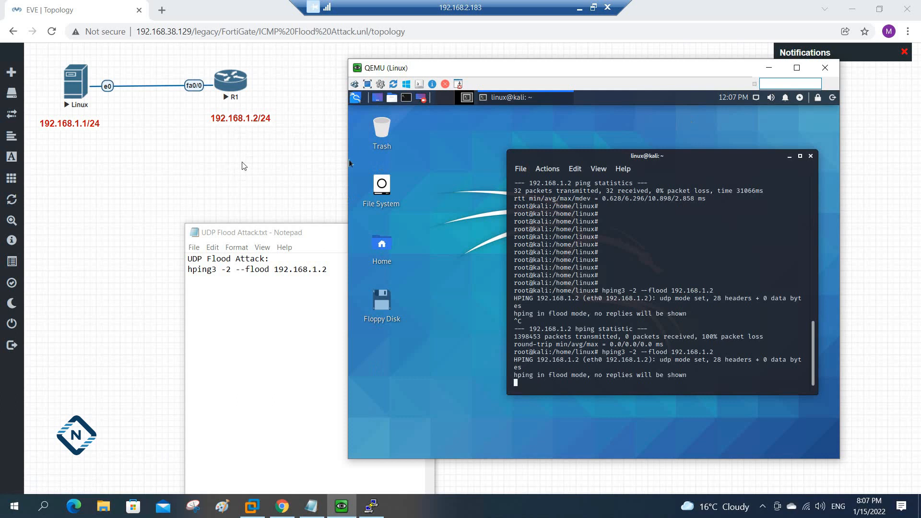
{"action": "mouse_move", "coordinate": [206, 90]}
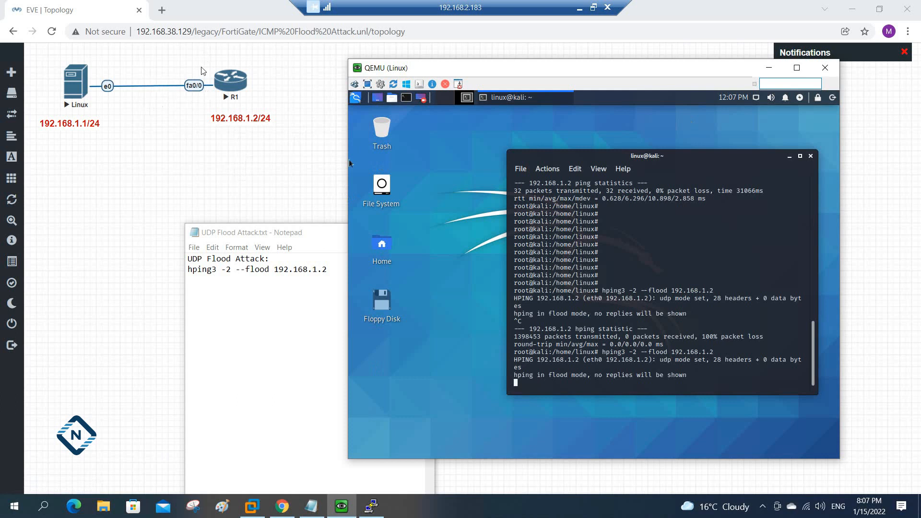
{"action": "mouse_move", "coordinate": [486, 82]}
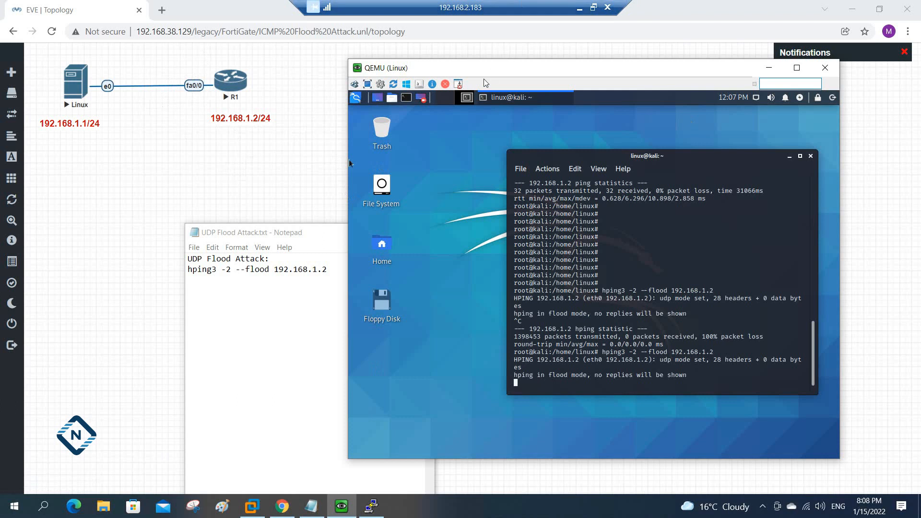
{"action": "mouse_move", "coordinate": [322, 108]}
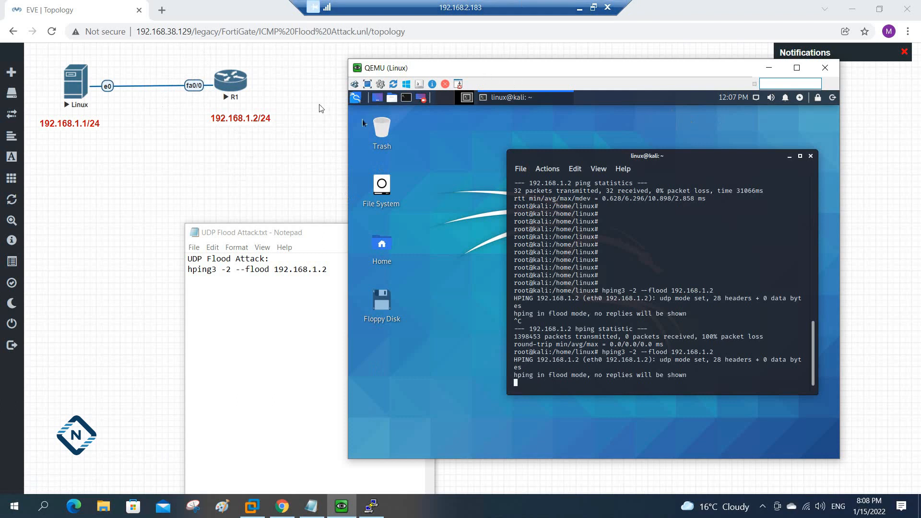
{"action": "mouse_move", "coordinate": [231, 78]}
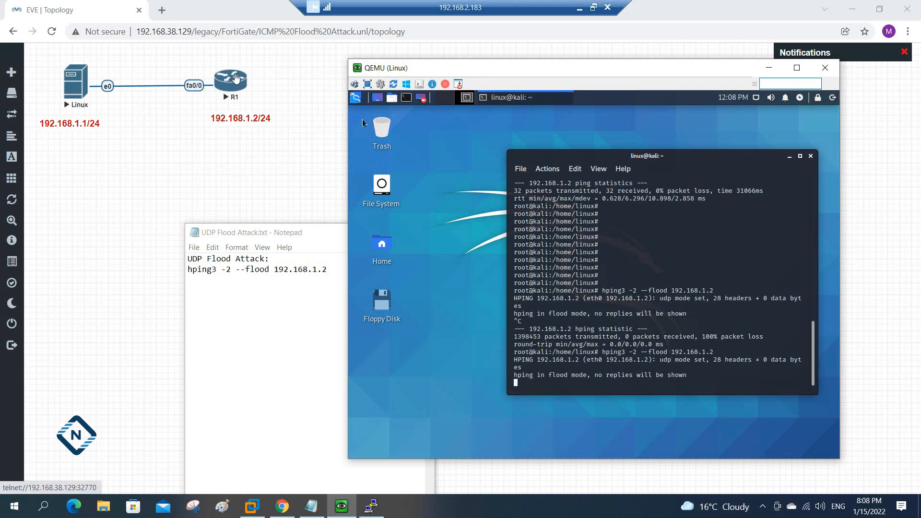
{"action": "mouse_move", "coordinate": [173, 110]}
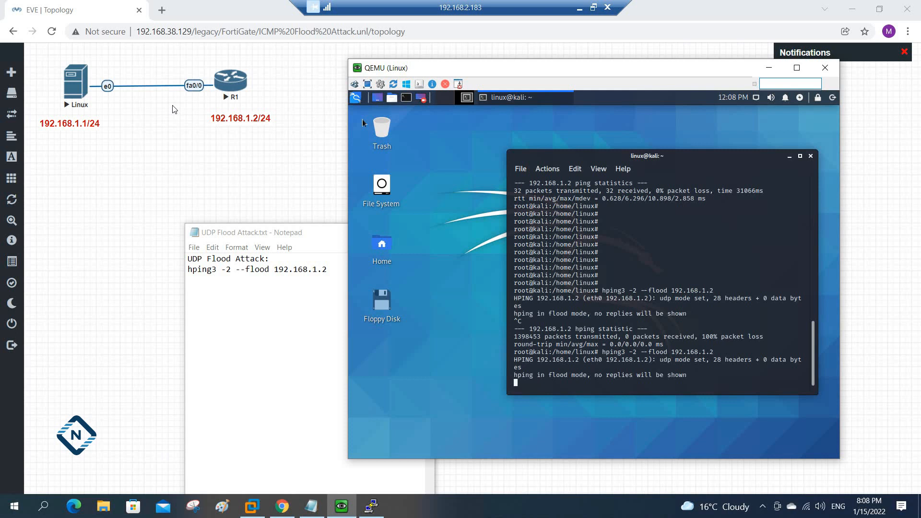
{"action": "mouse_move", "coordinate": [205, 112]}
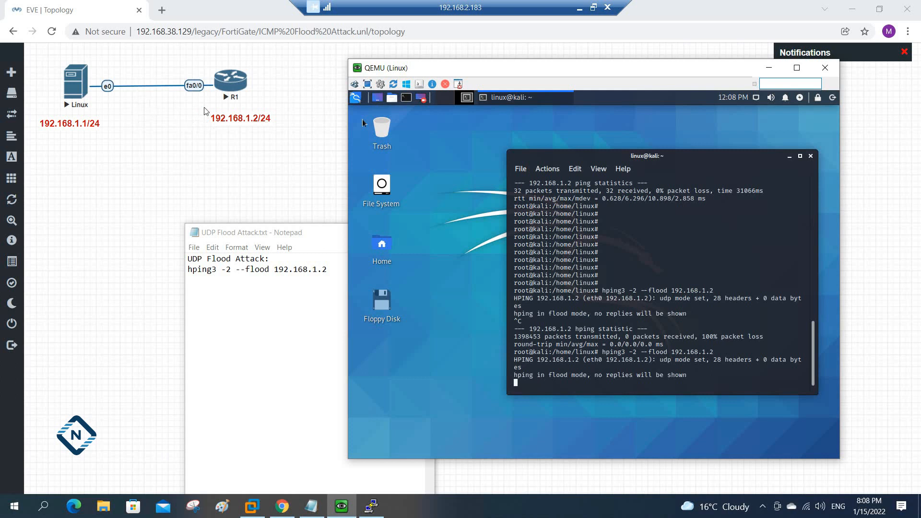